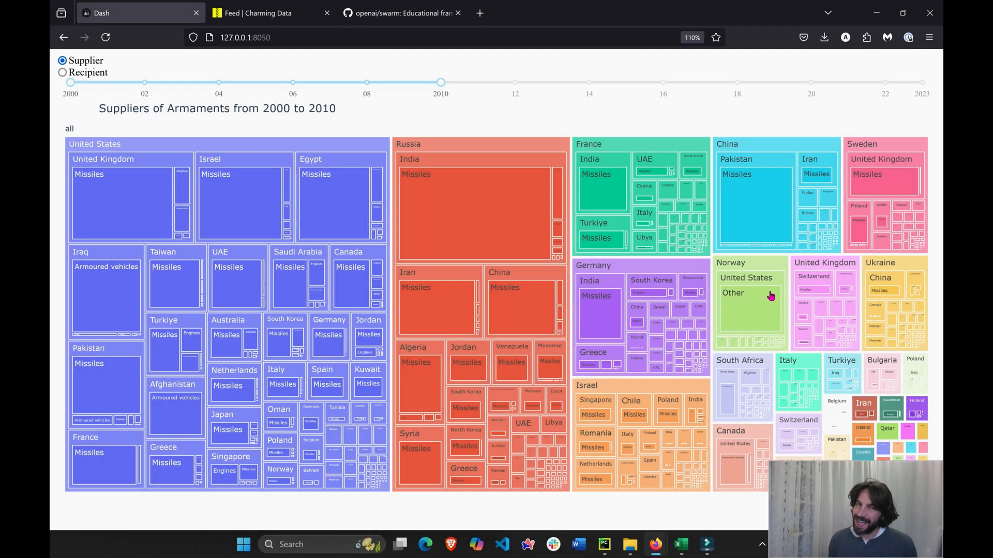
mouse_move(175, 278)
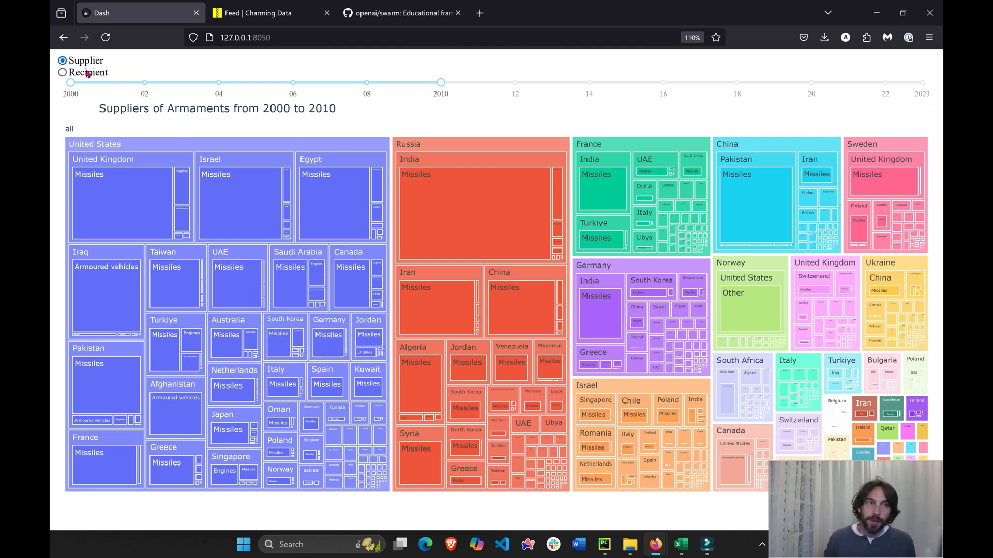
Switch the treemap to Recipient and adjust the year slider via 2016 back to 2000–2009, glancing at the swarm GitHub tab.
left_click(62, 72)
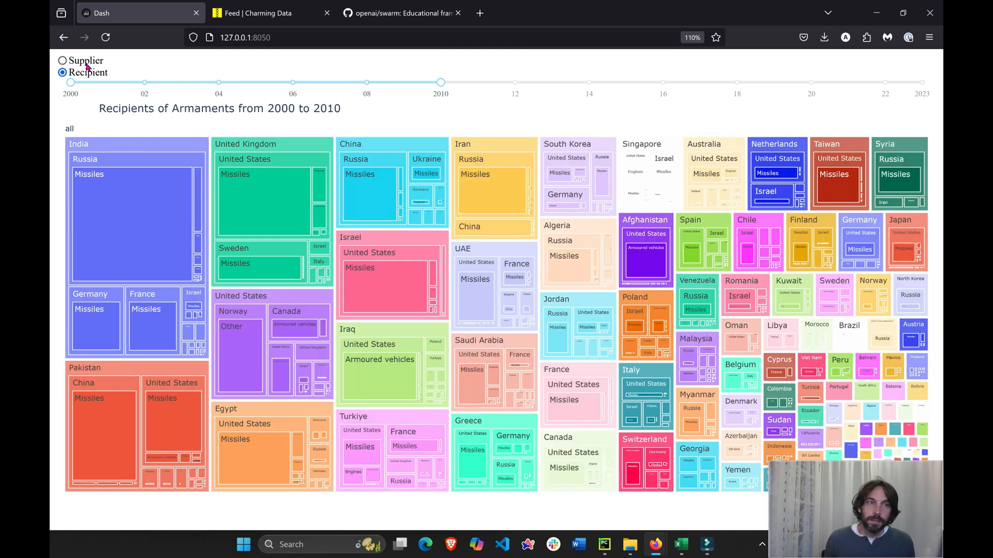
left_click_drag(441, 82, 662, 82)
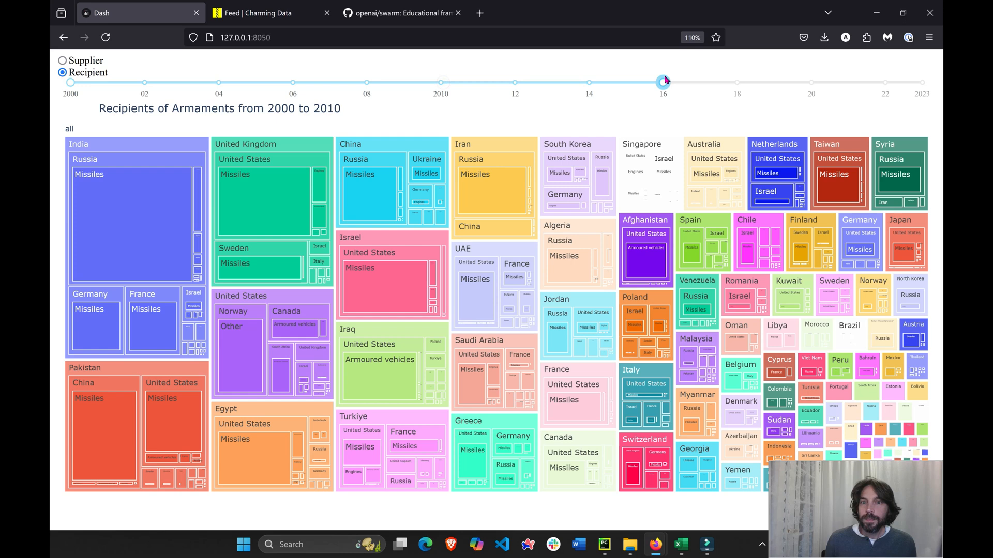
left_click(662, 82)
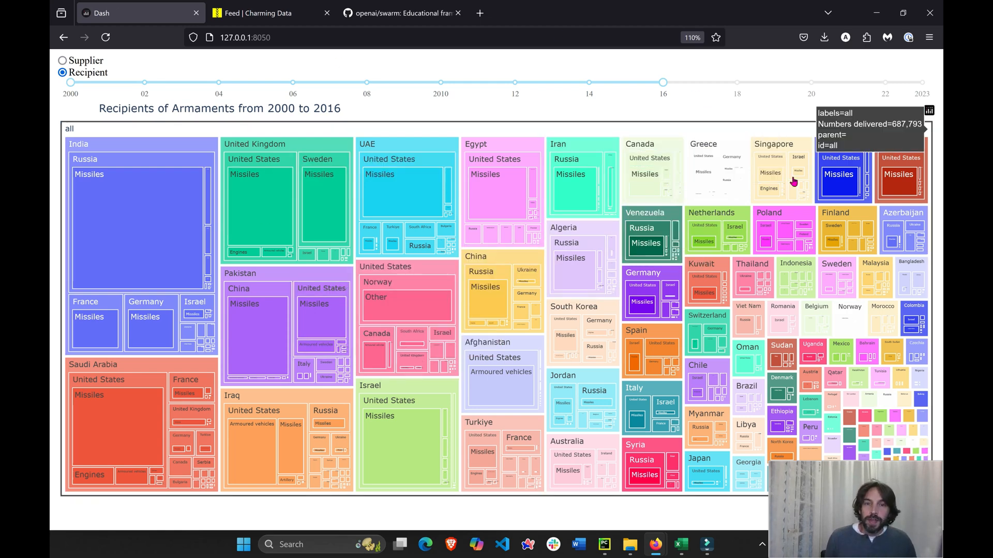
left_click_drag(663, 83, 477, 83)
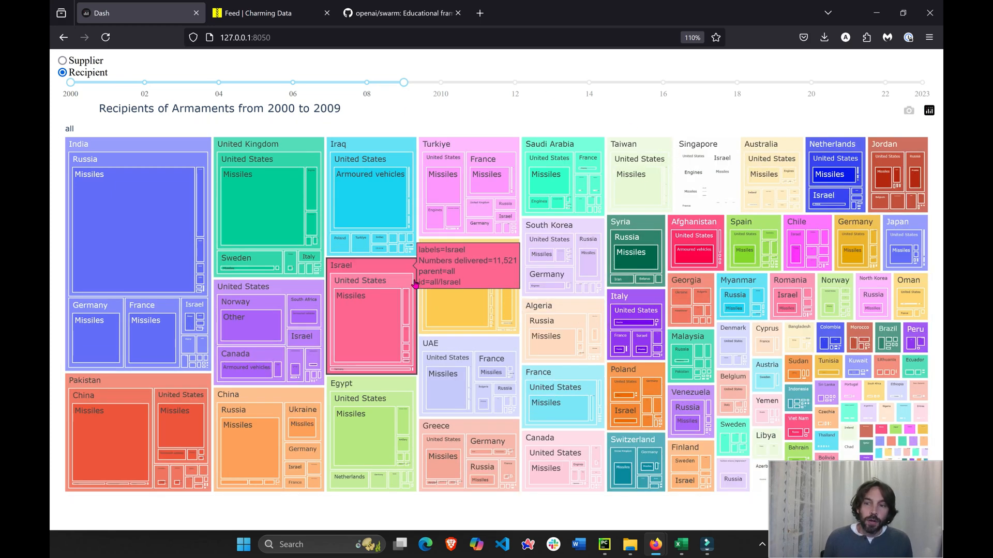
left_click(401, 13)
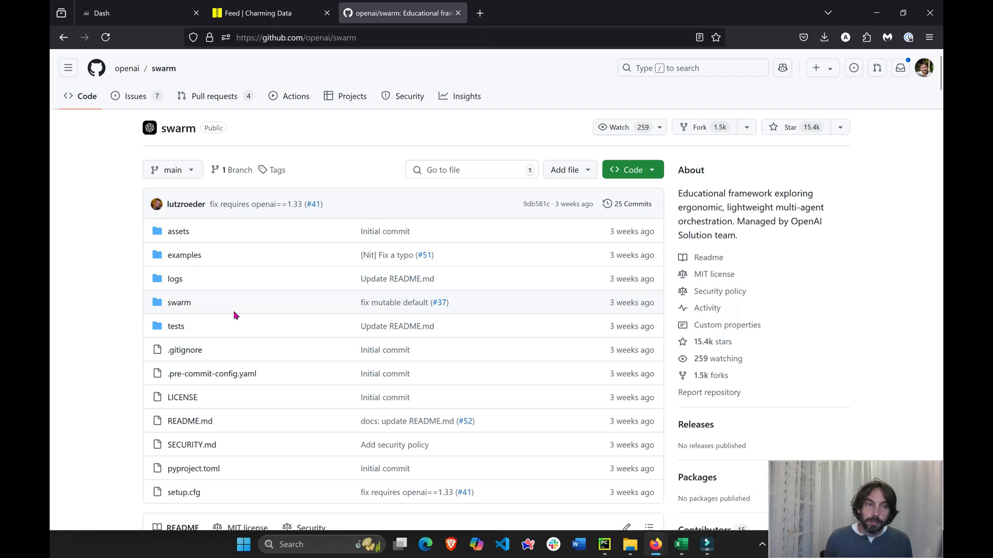
scroll("down", 3)
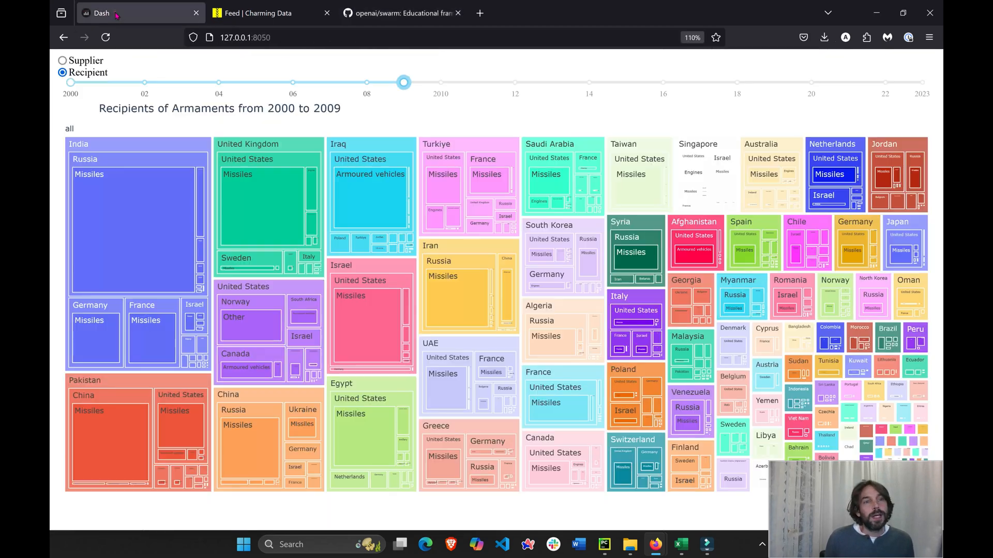
mouse_move(169, 151)
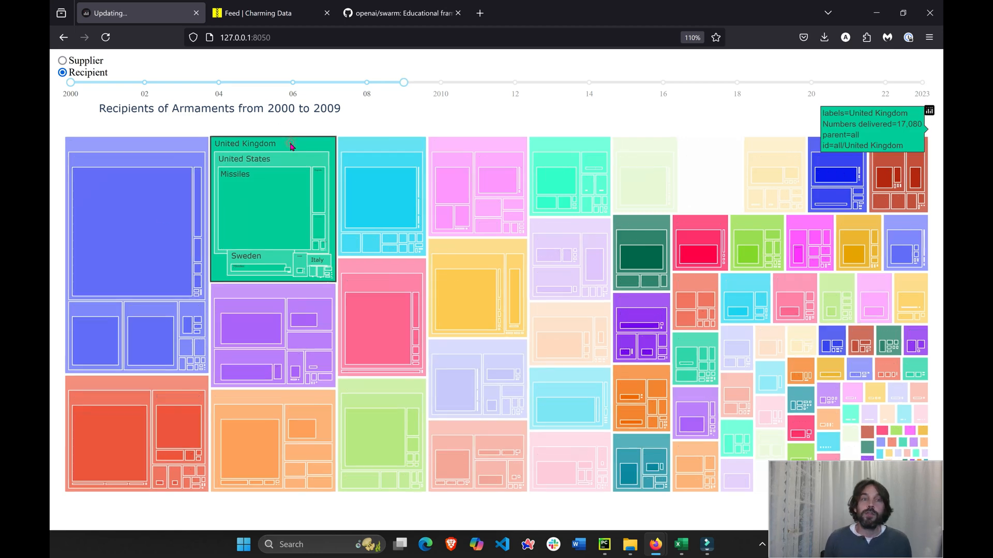
Drill into the United Kingdom tile to see its suppliers, then zoom back out.
left_click(244, 142)
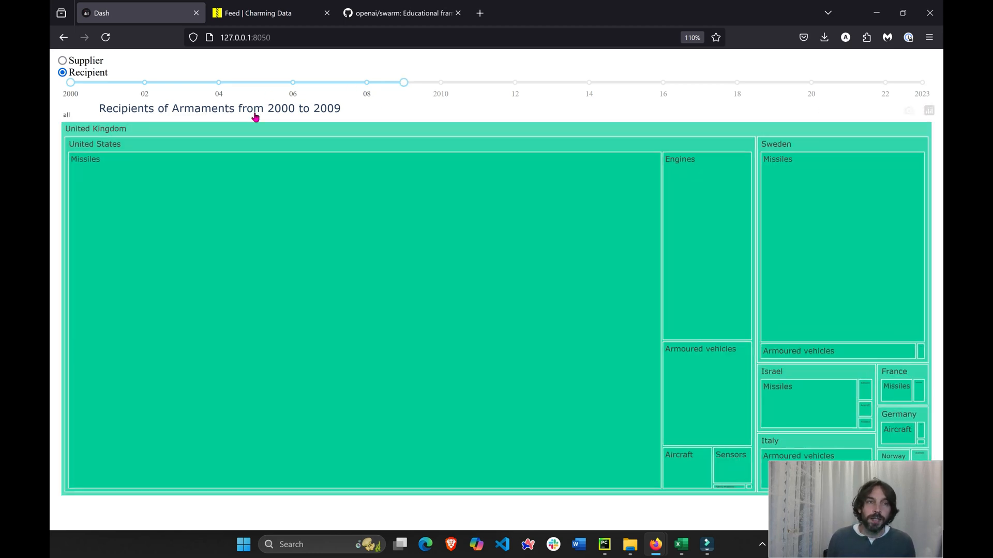
mouse_move(95, 128)
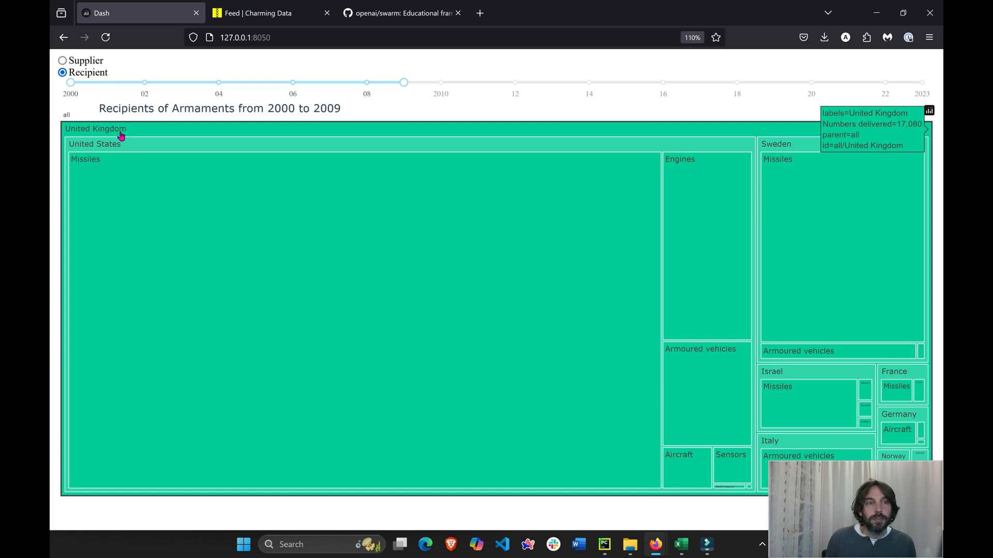
left_click(62, 60)
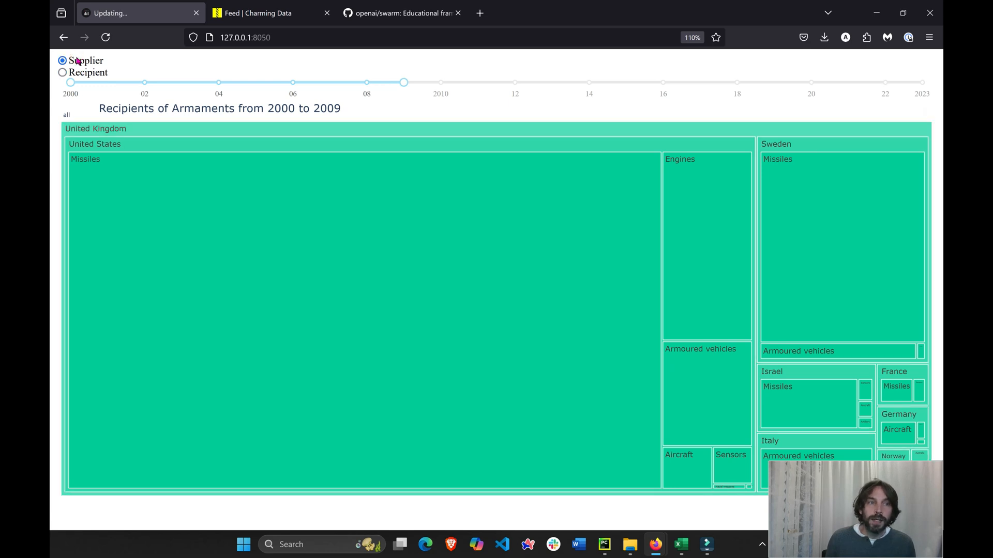
Switch the treemap back to Supplier for 2000–2009, led by United States and Russia.
left_click(62, 60)
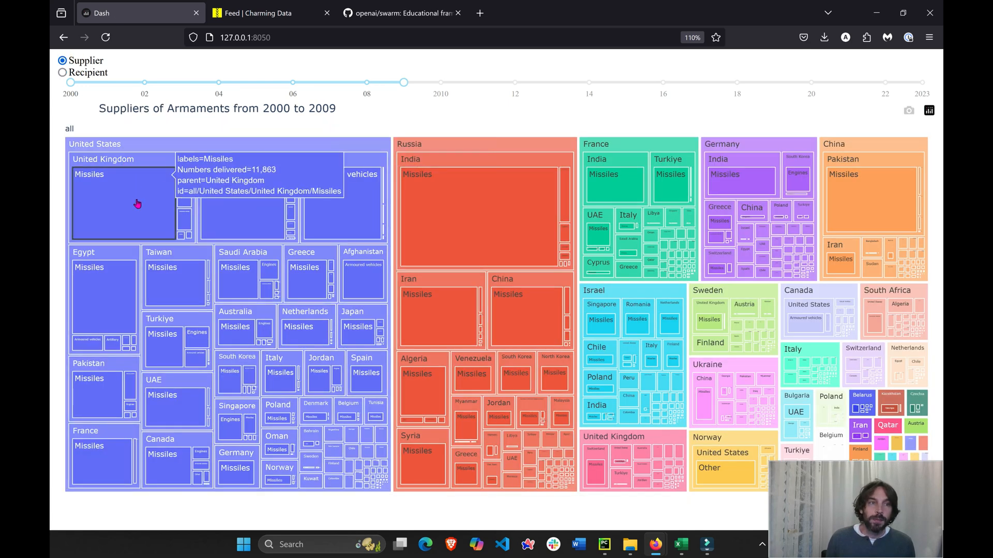
mouse_move(110, 187)
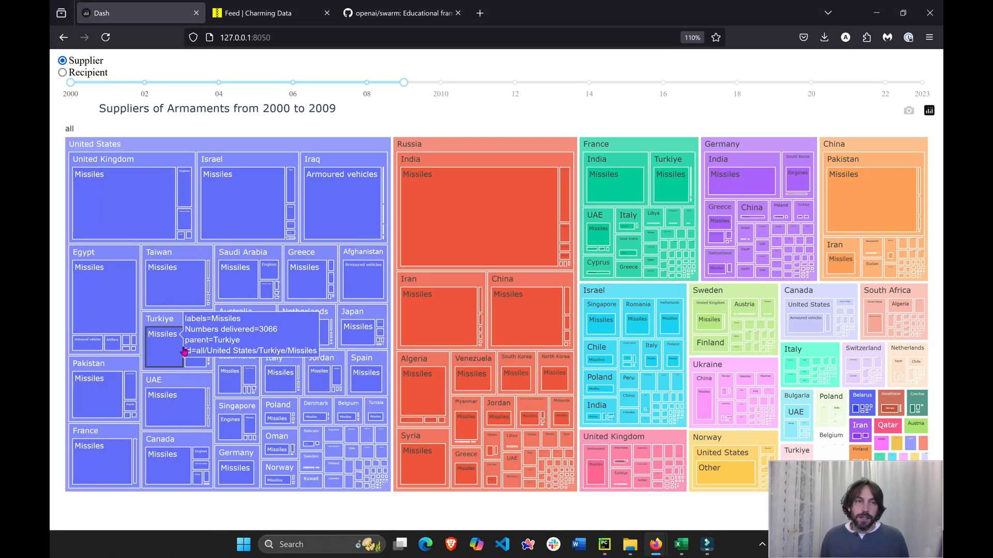
mouse_move(258, 152)
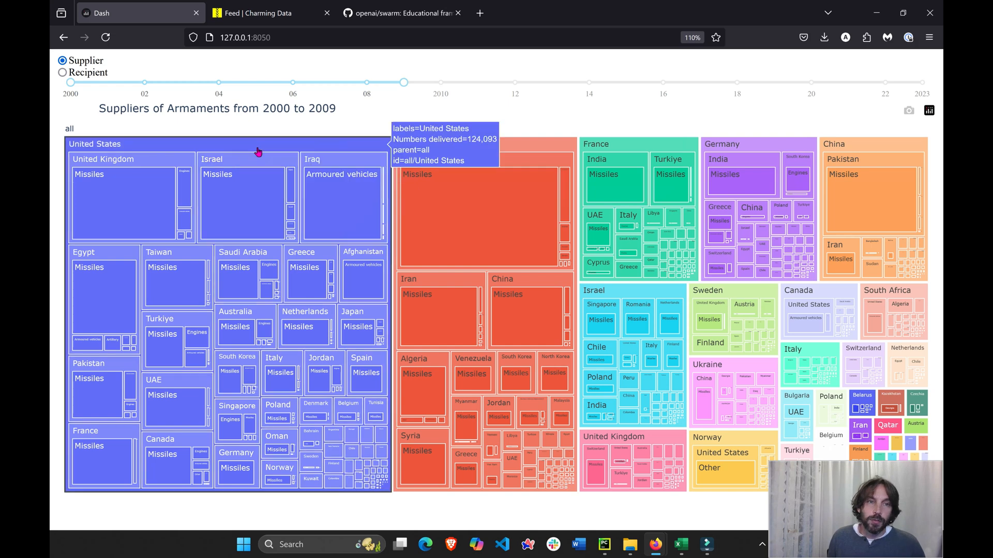
mouse_move(256, 153)
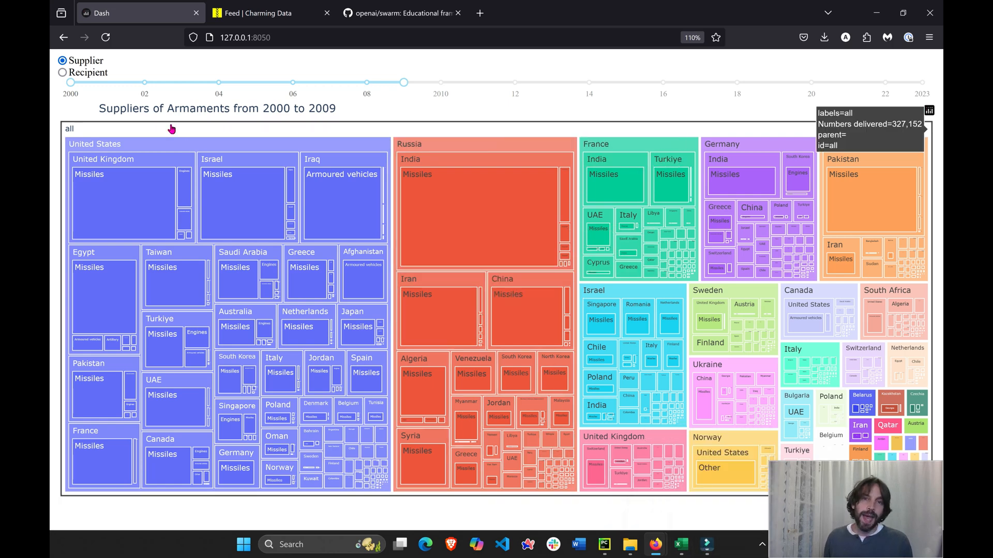
mouse_move(100, 118)
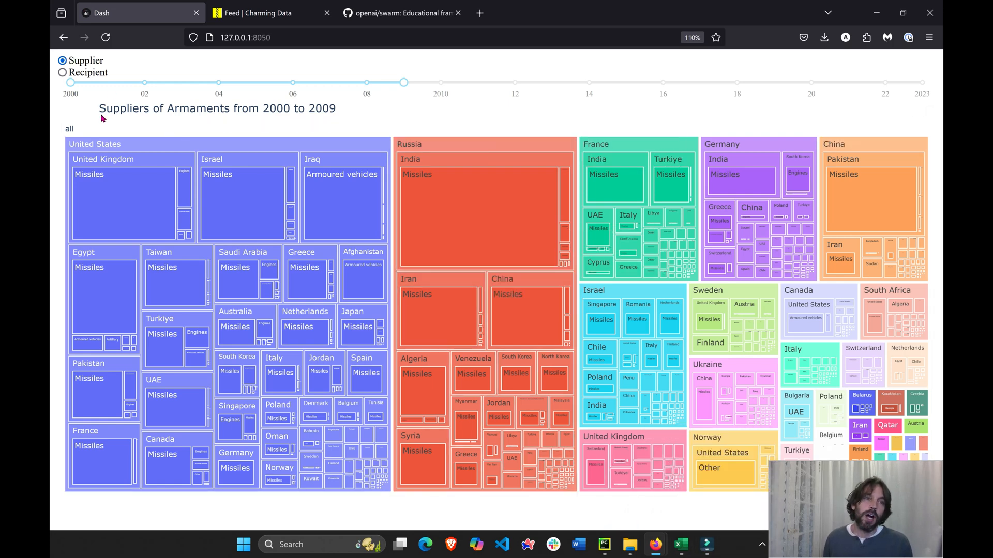
mouse_move(872, 202)
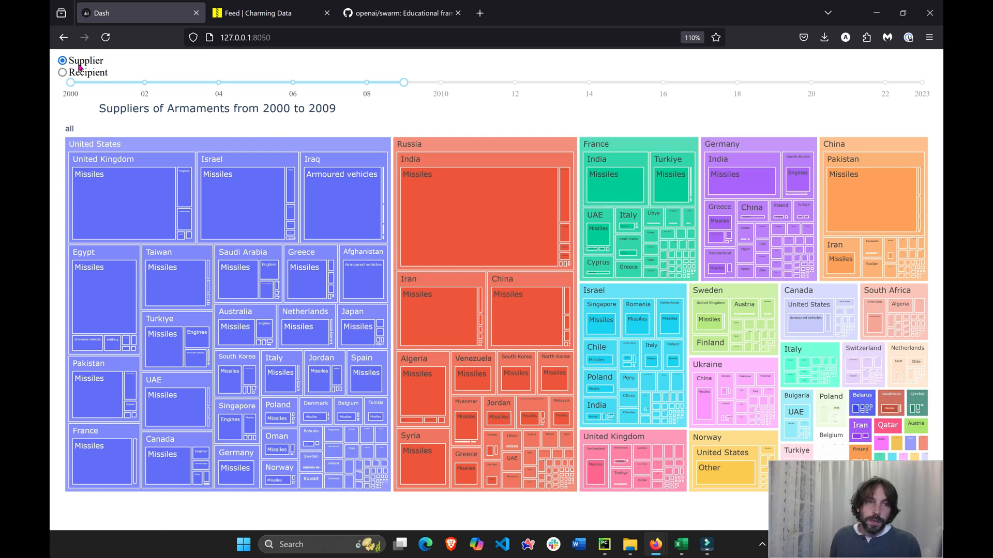
mouse_move(171, 260)
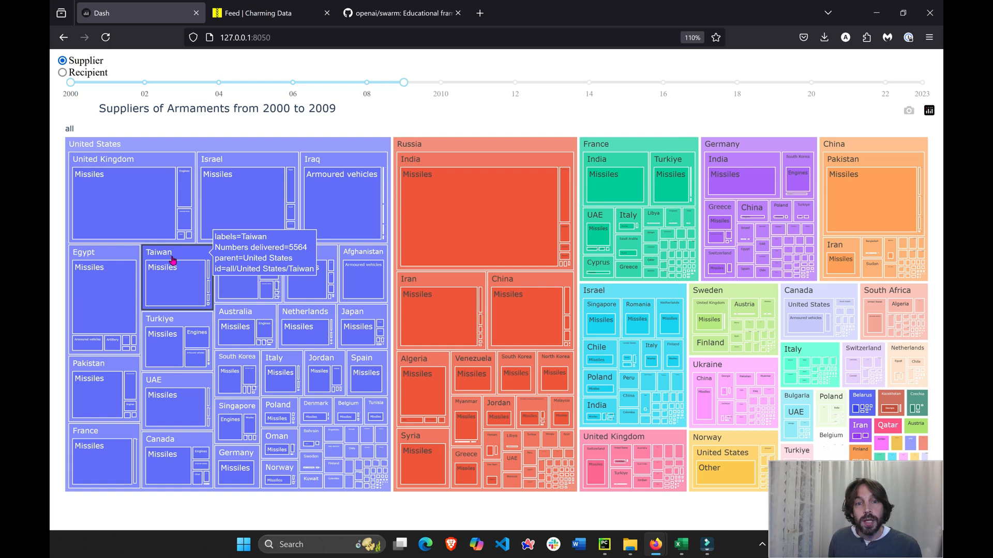
mouse_move(641, 146)
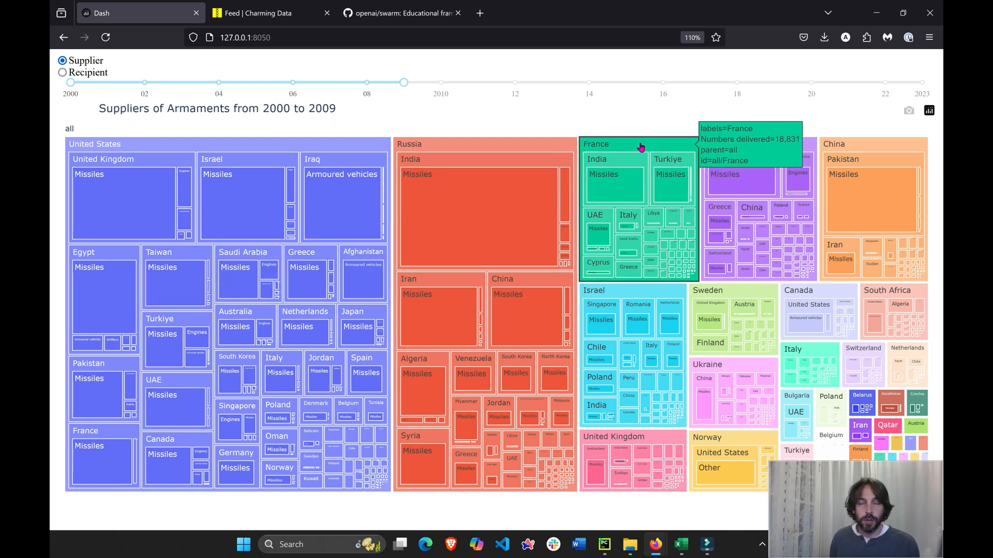
Drill into France's recipients and its UAE deliveries, returning to the Dash window after reviewing code.
left_click(641, 144)
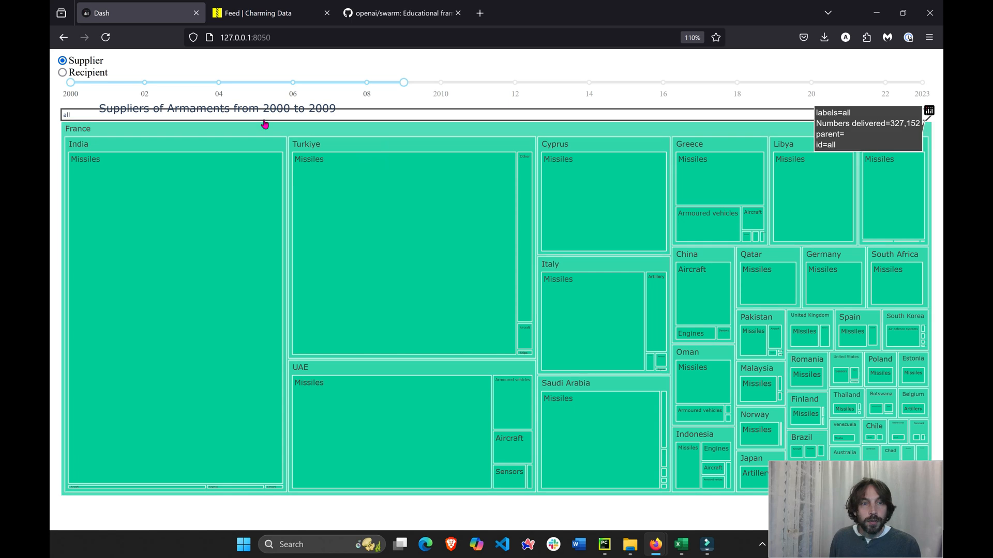
mouse_move(231, 148)
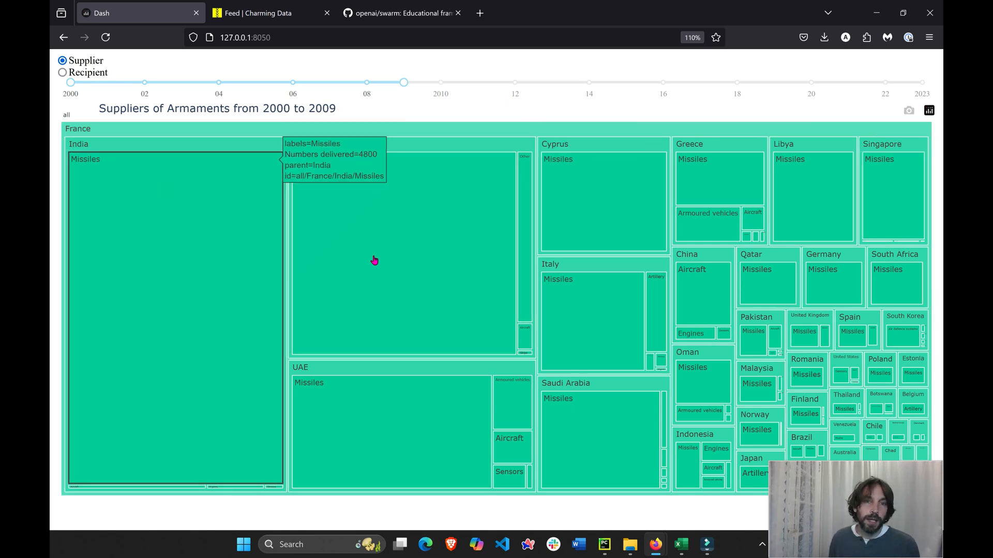
mouse_move(465, 149)
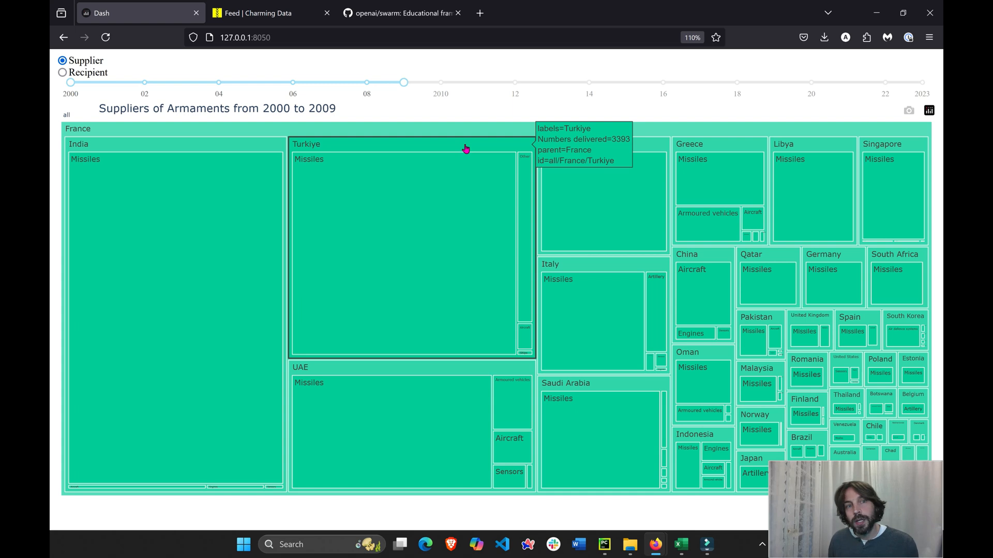
mouse_move(475, 371)
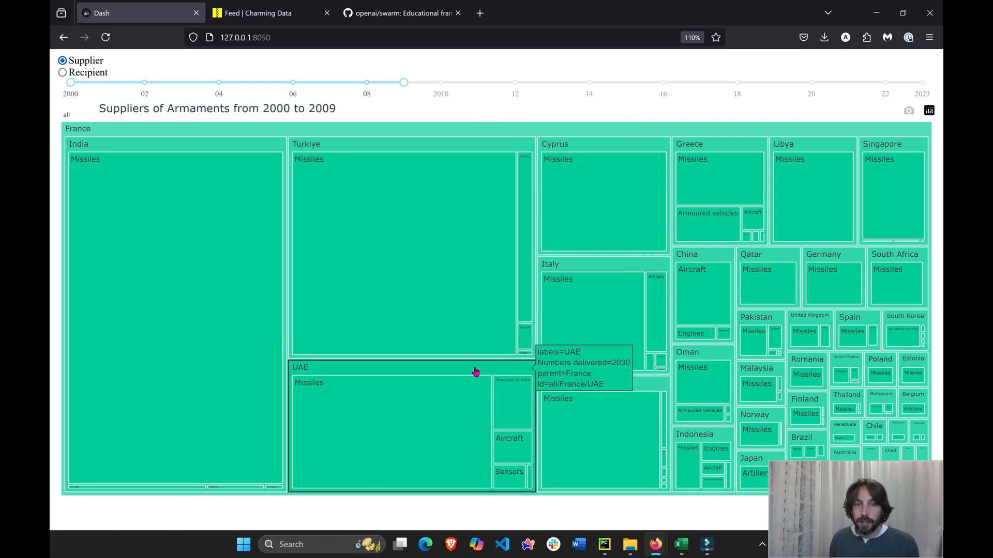
mouse_move(617, 142)
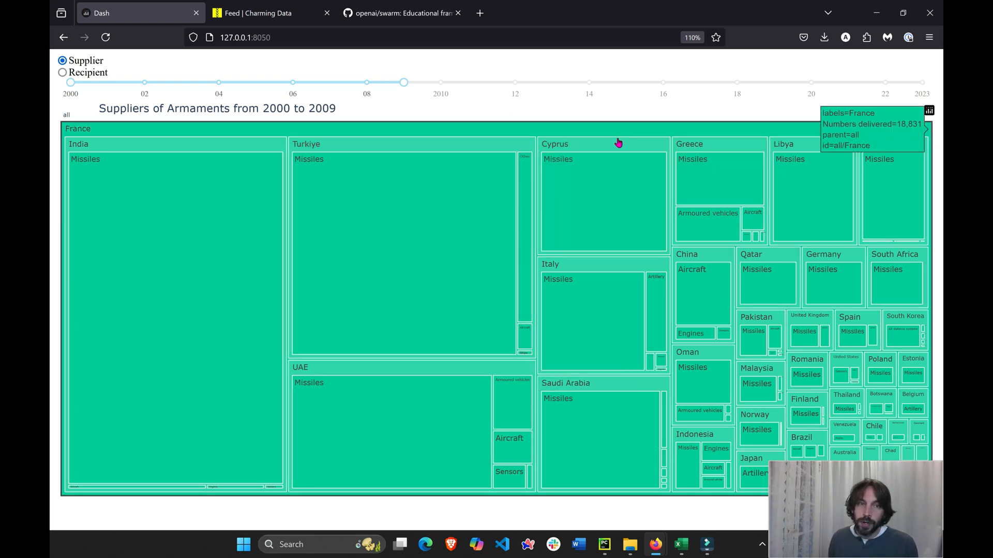
mouse_move(106, 138)
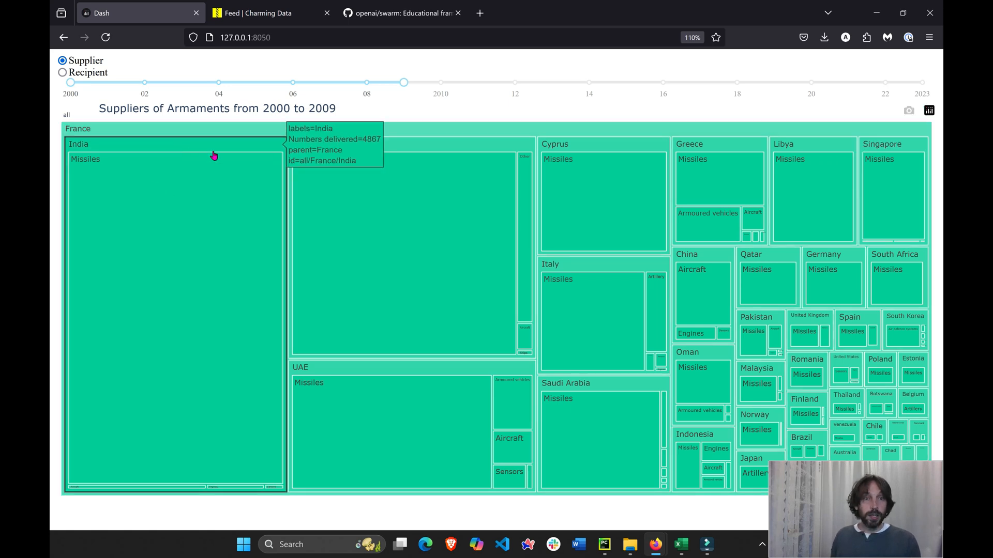
mouse_move(397, 374)
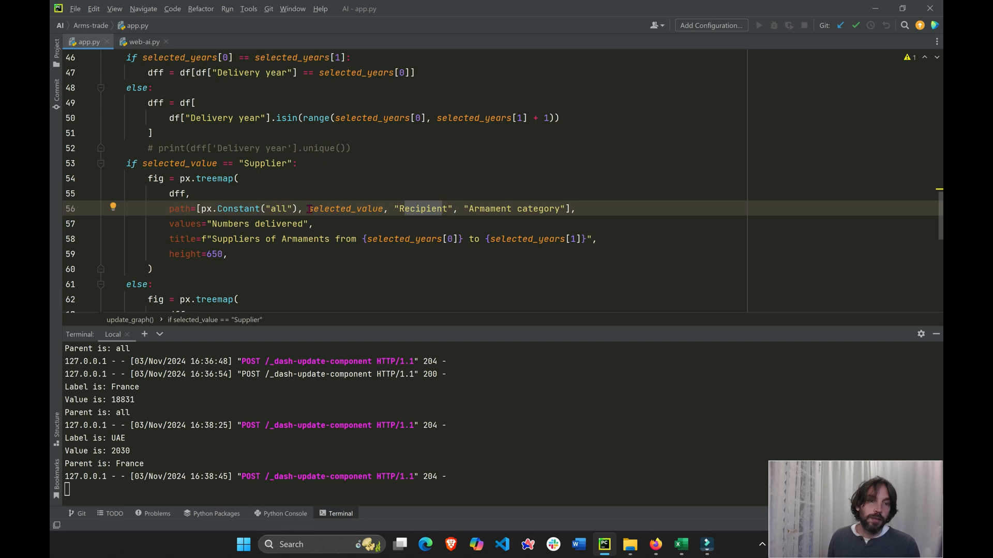
scroll("down", 3)
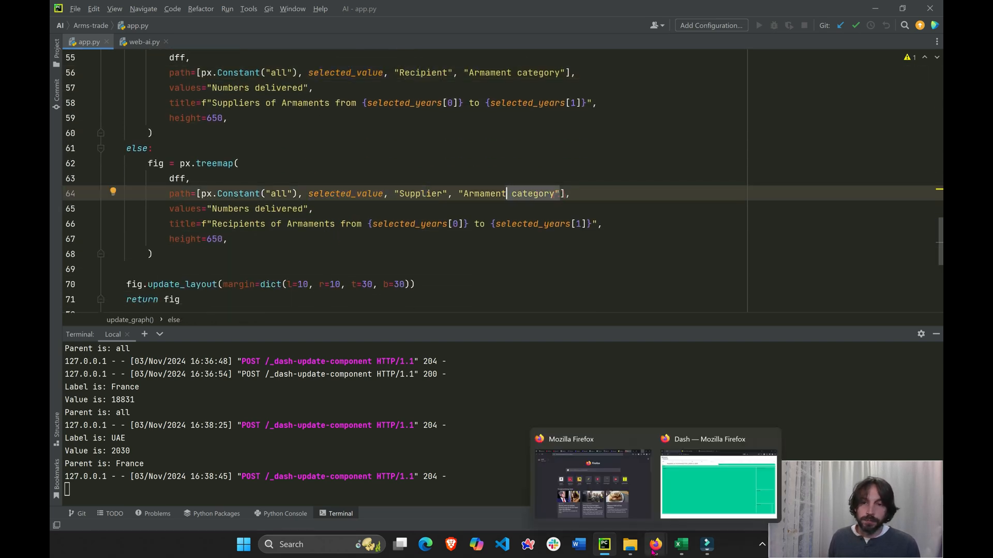
left_click(718, 484)
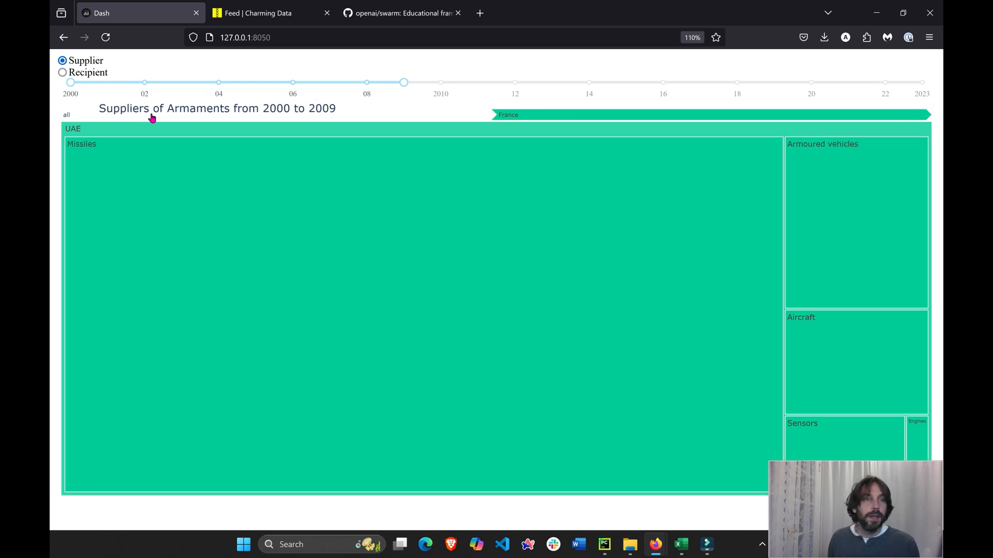
Move the year slider through 2000–2010, 2010–2012 and 2012–2023 down to 2023 only, then visit the Charming Data feed.
left_click_drag(405, 82, 440, 82)
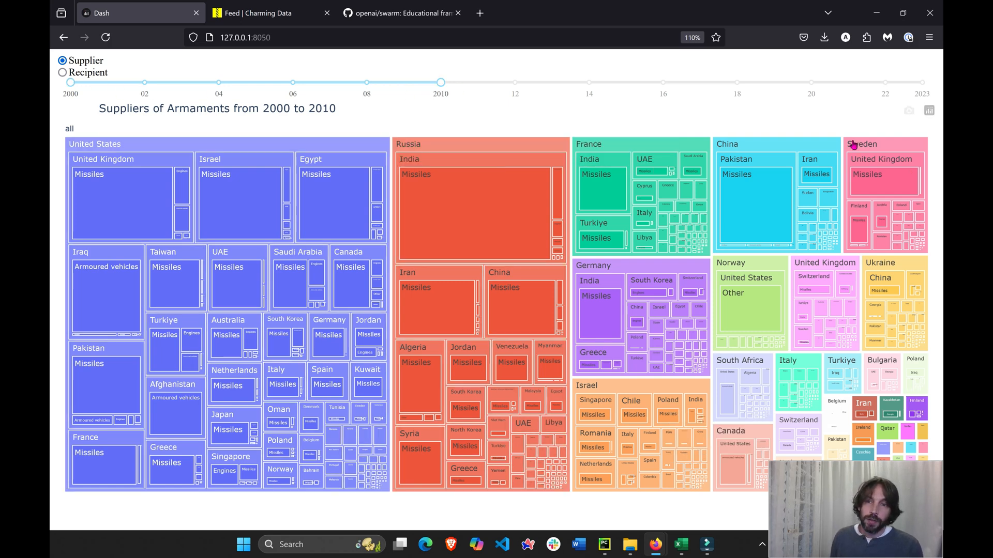
left_click_drag(440, 81, 366, 82)
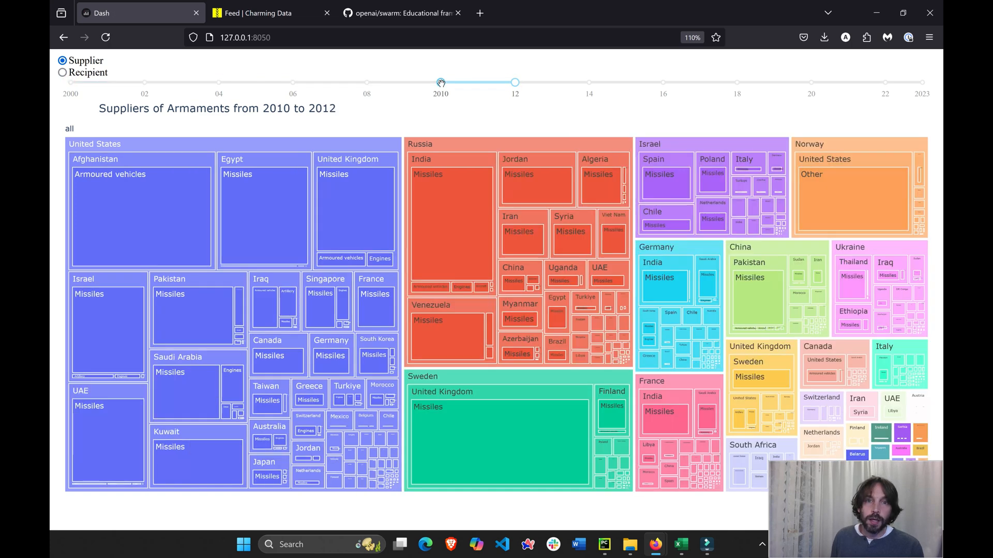
left_click_drag(441, 82, 515, 83)
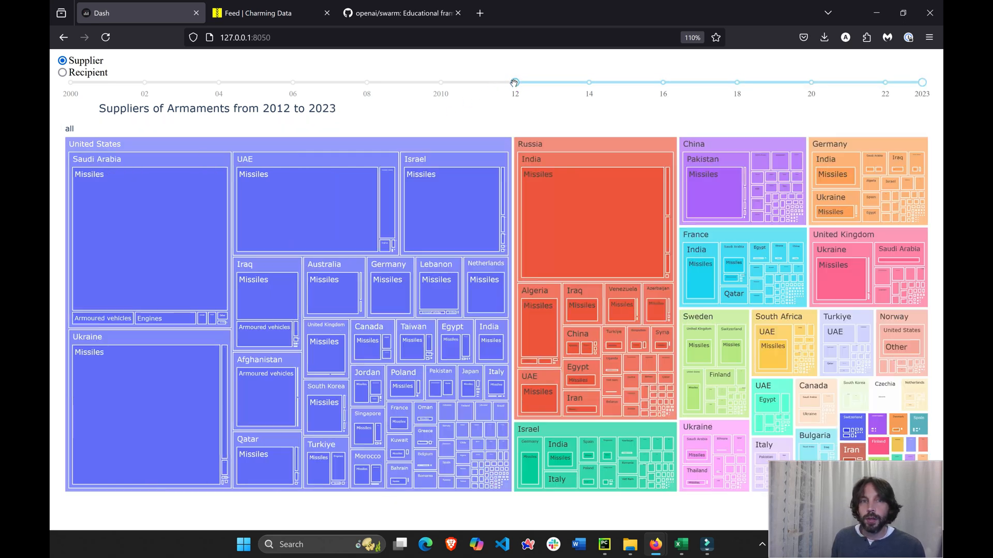
left_click_drag(515, 82, 922, 82)
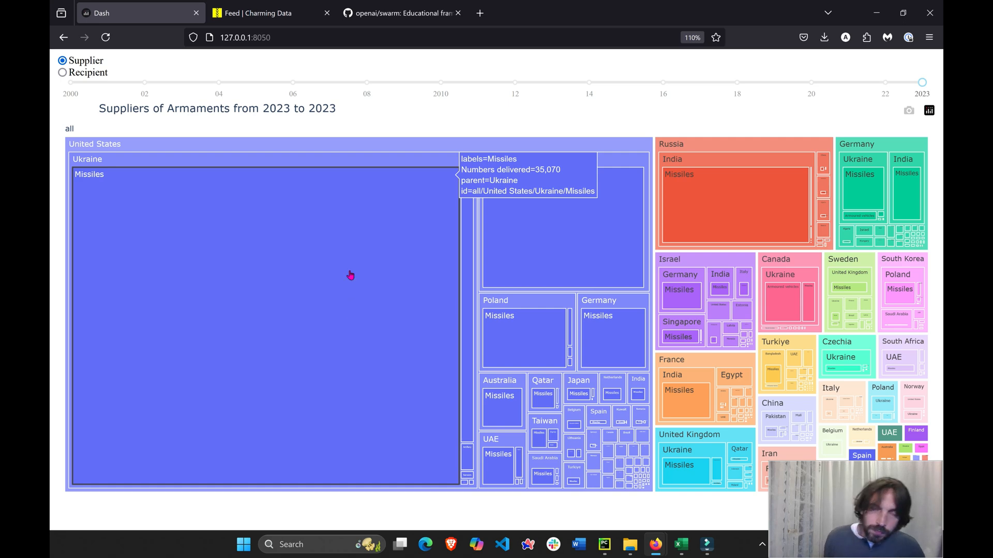
left_click(258, 12)
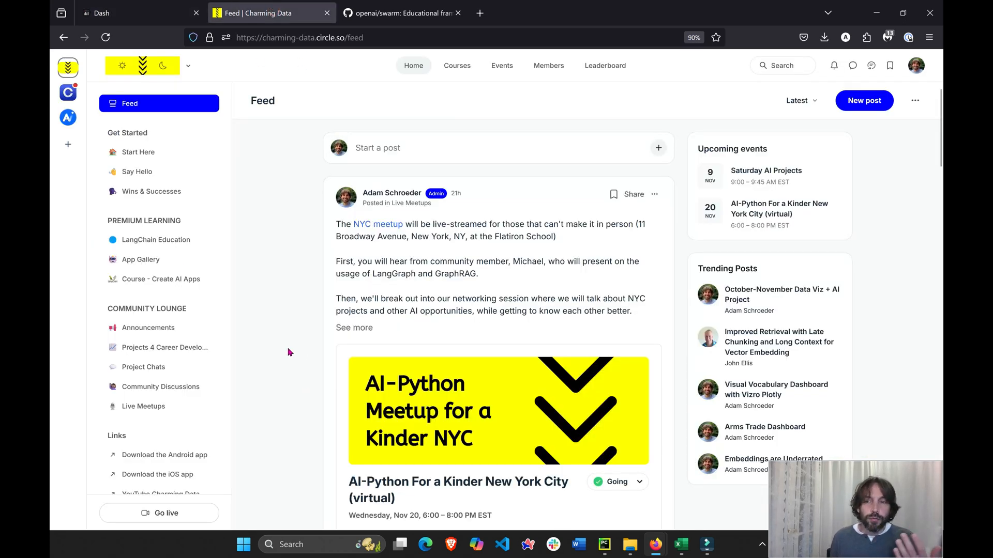
mouse_move(322, 439)
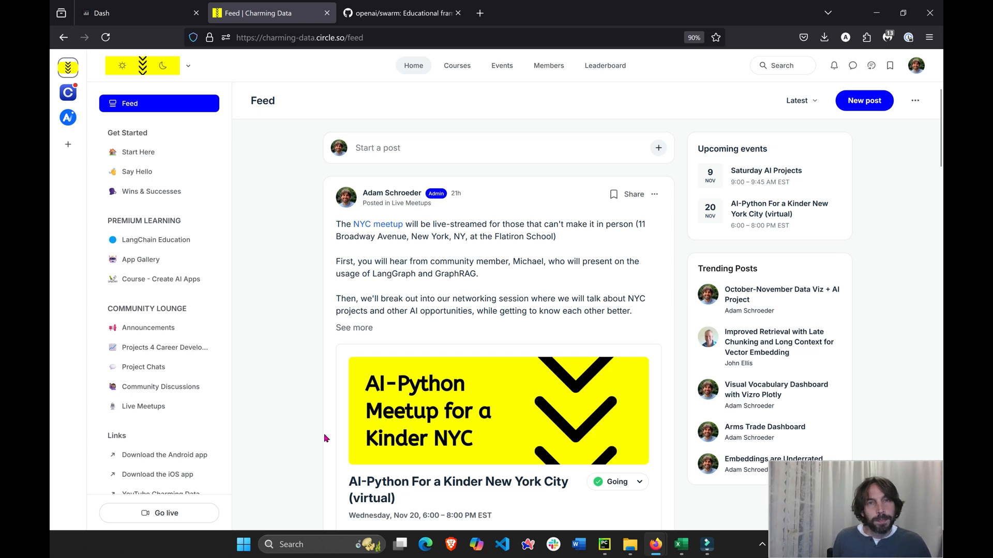
mouse_move(299, 402)
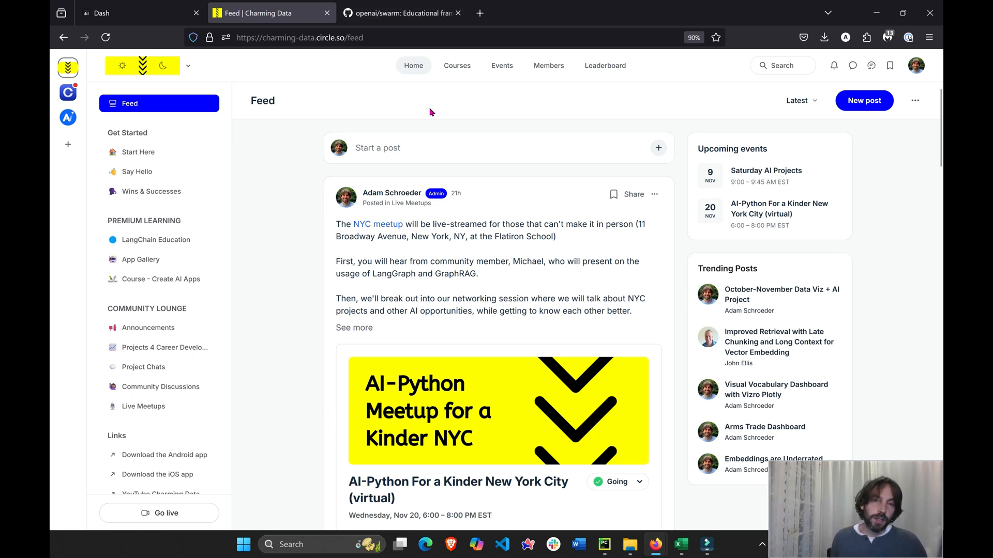
mouse_move(164, 347)
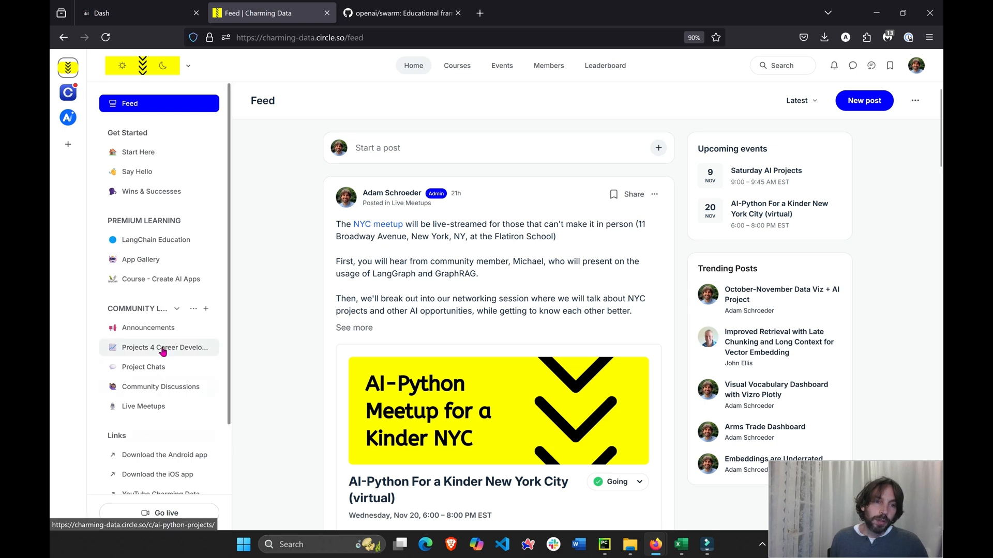
Show the Announcements space headed by the November 2, 2024 AI Project Meetup Recording post.
left_click(148, 328)
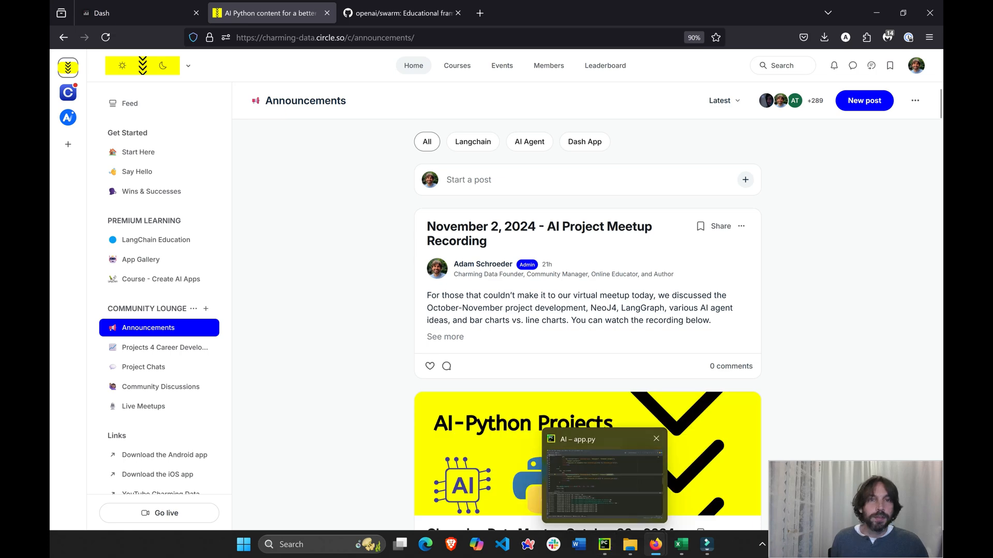
Return to the Dash tab and place the app beside the app.py code showing suppliers 2000–2010.
left_click(117, 13)
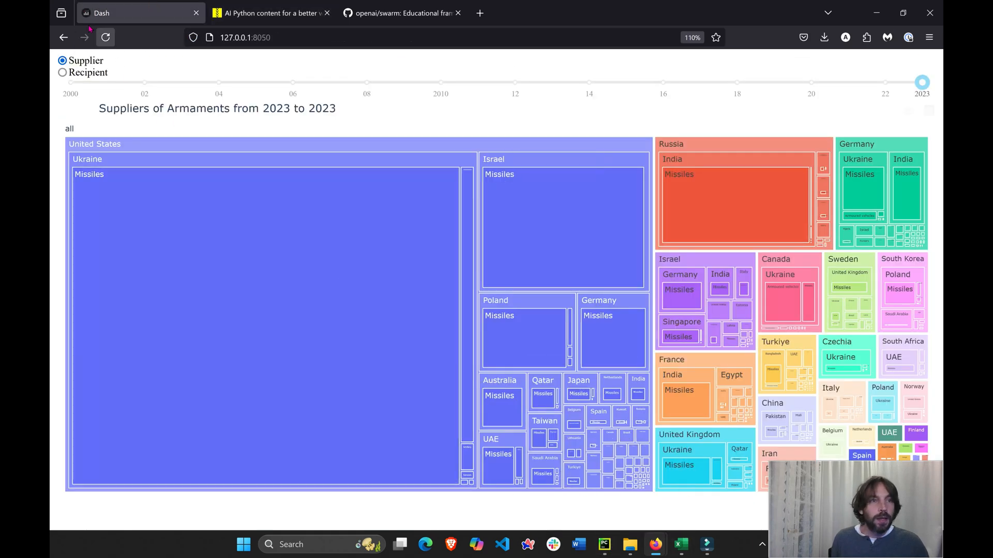
left_click_drag(922, 82, 440, 82)
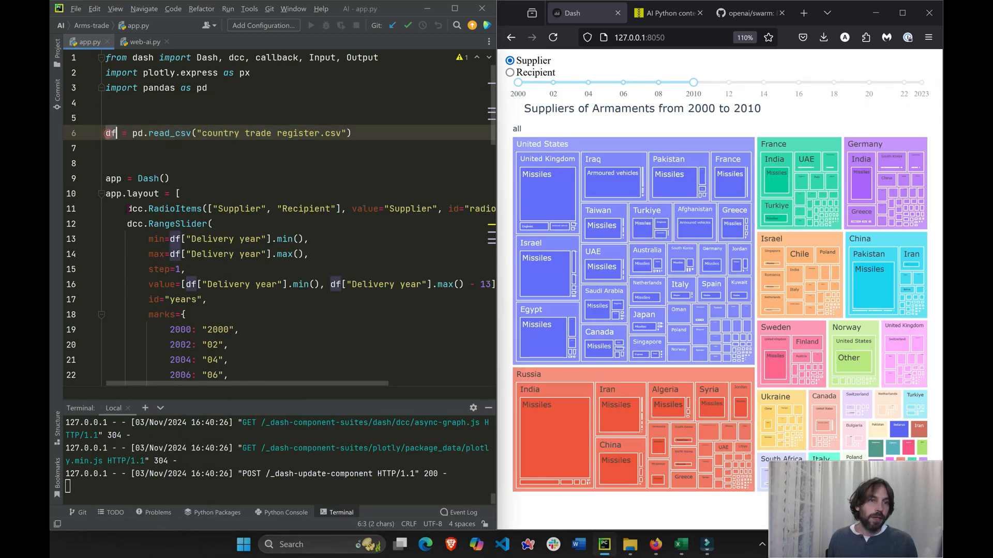
Demonstrate the RadioItems default Supplier value and RangeSlider code against the app, reloading it to its default view.
scroll("down", 3)
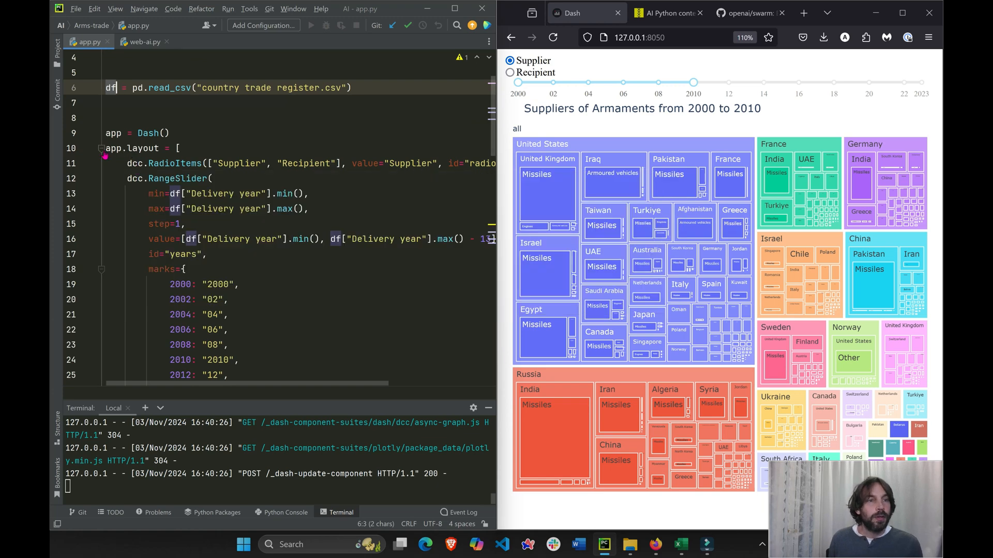
left_click(101, 148)
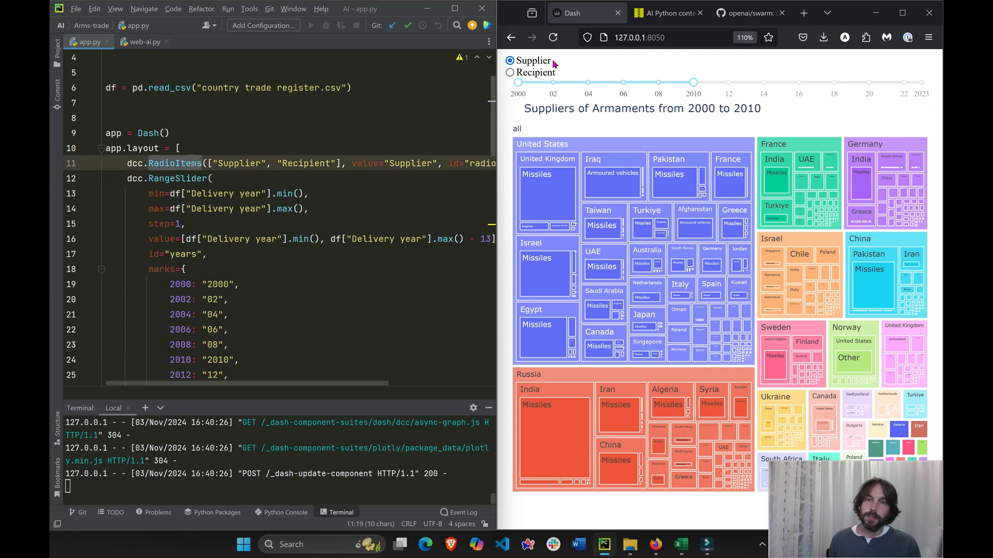
left_click(510, 72)
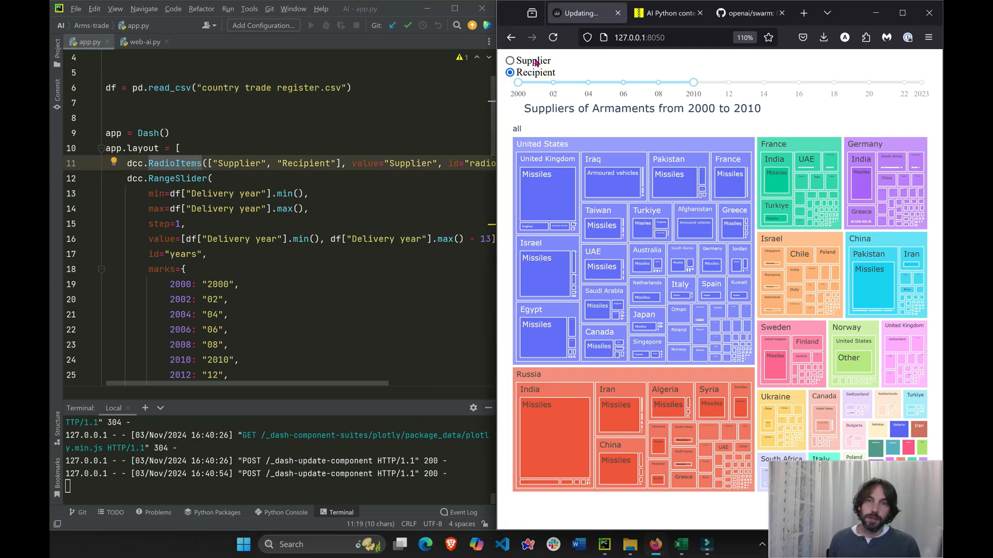
left_click(509, 72)
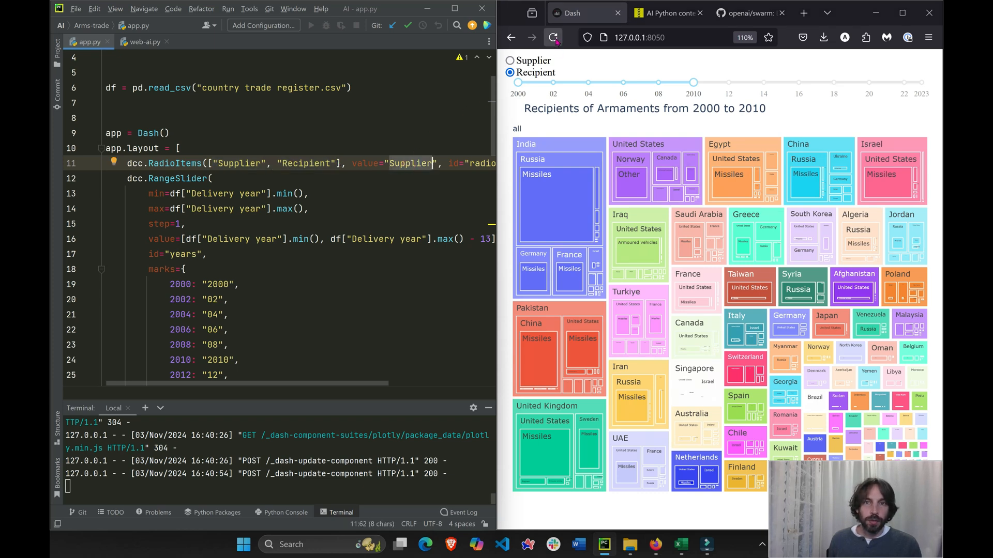
left_click(510, 60)
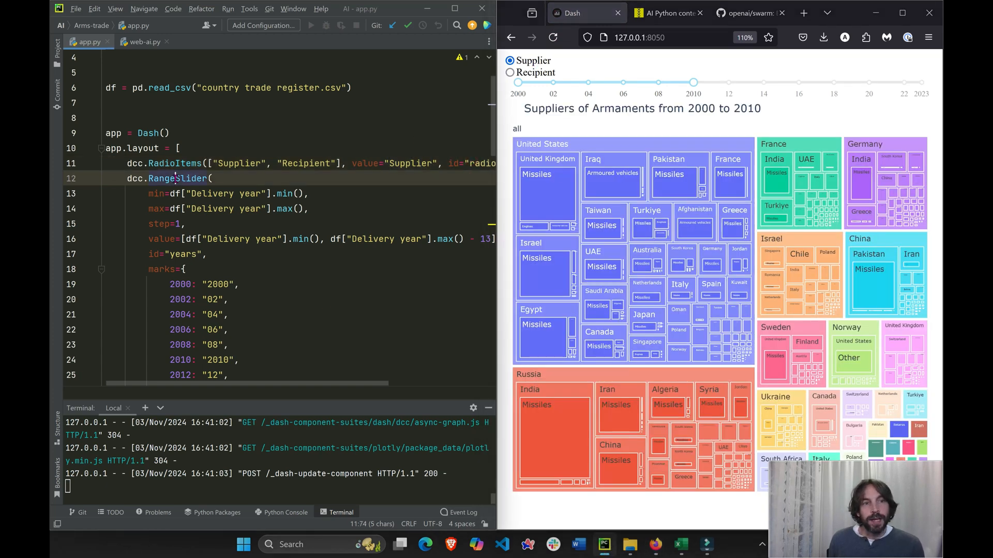
double_click(179, 178)
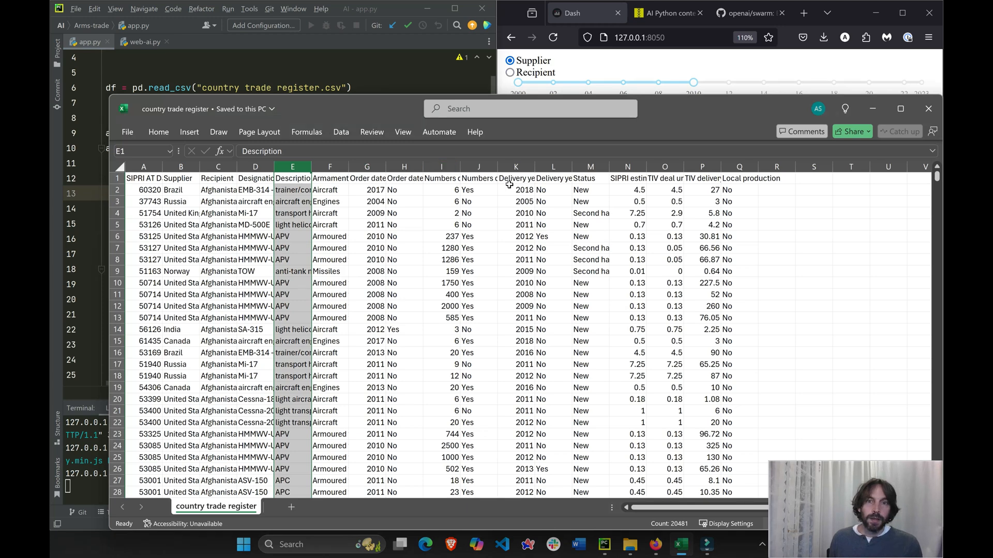
Highlight the Delivery year column in the country trade register spreadsheet.
left_click(515, 167)
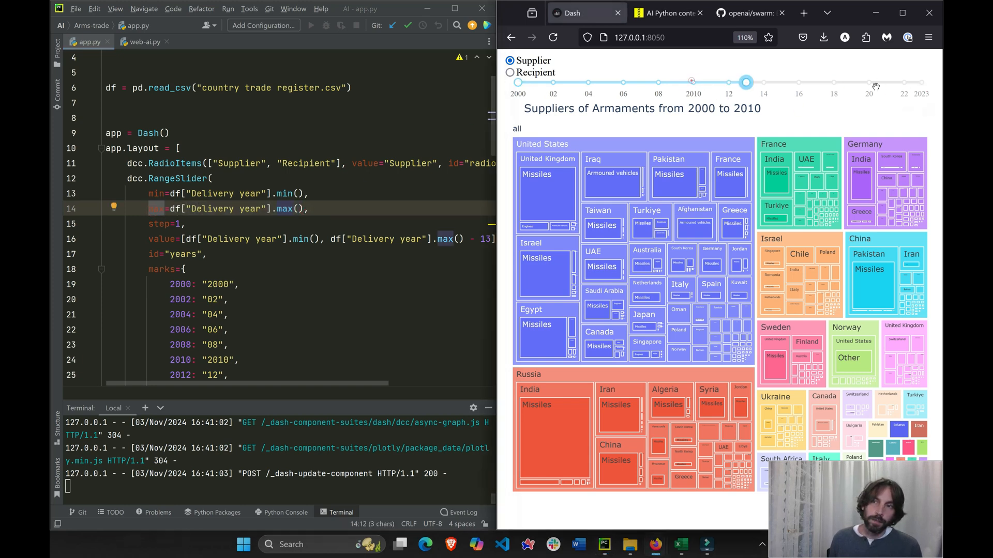
Widen the year range to 2000–2023 while reviewing the update_graph callback, then reload the app.
left_click_drag(746, 82, 921, 83)
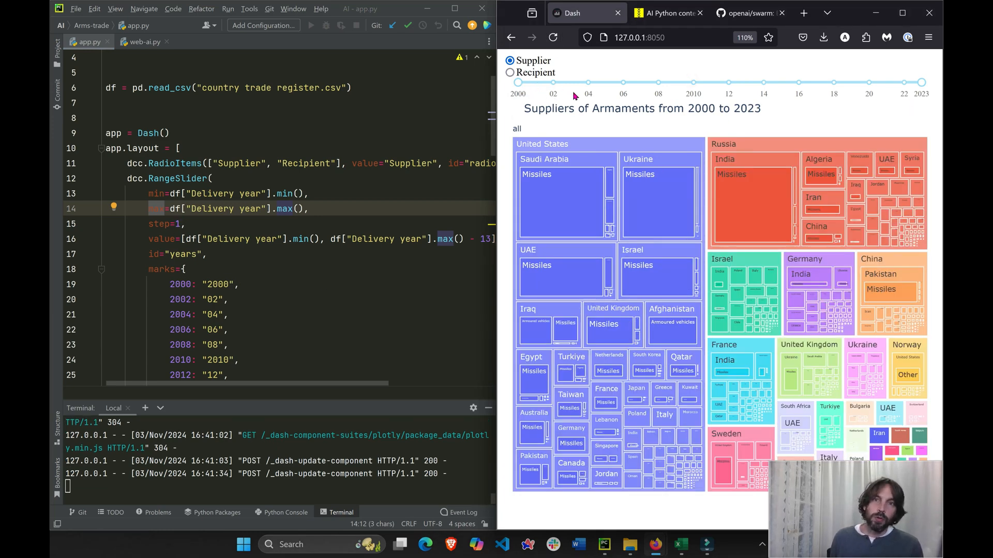
mouse_move(517, 128)
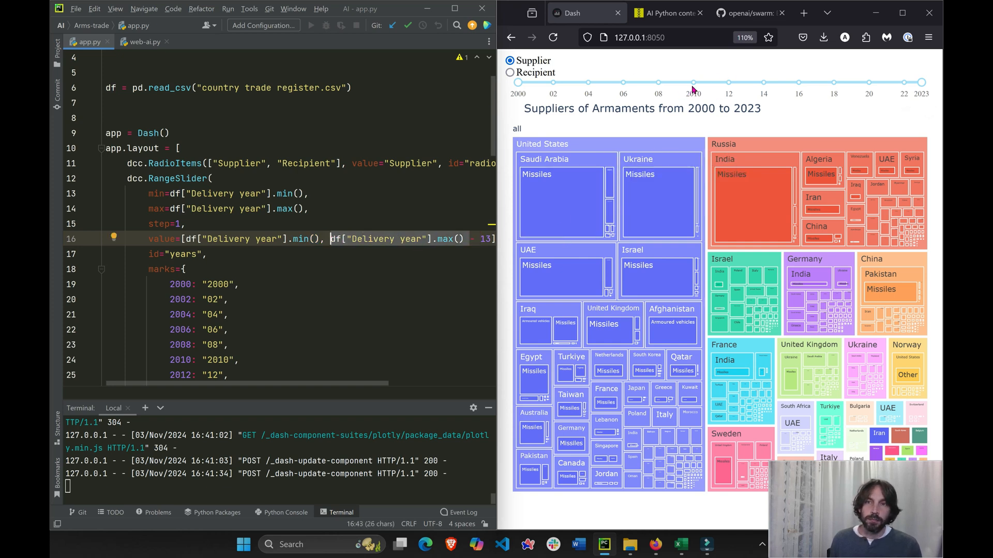
left_click(552, 37)
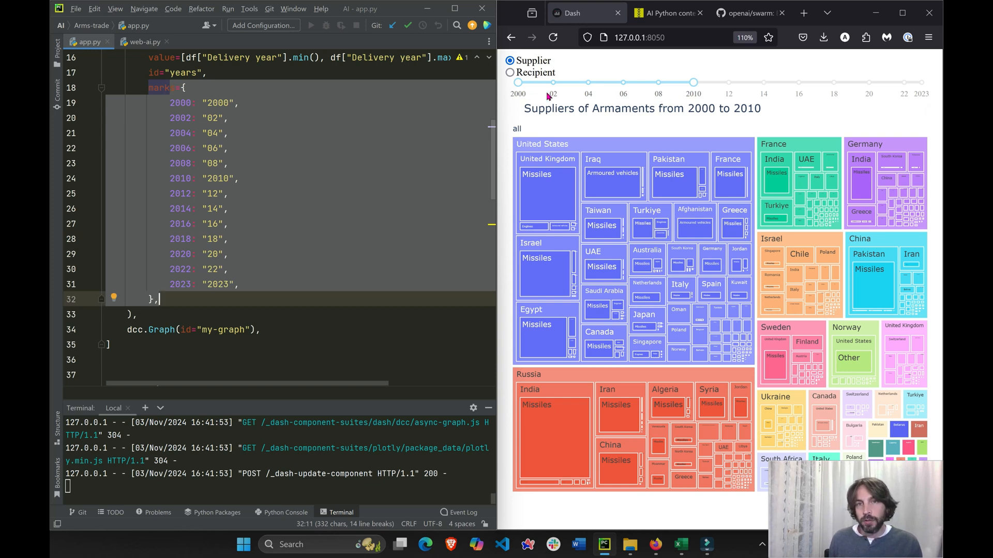
mouse_move(653, 101)
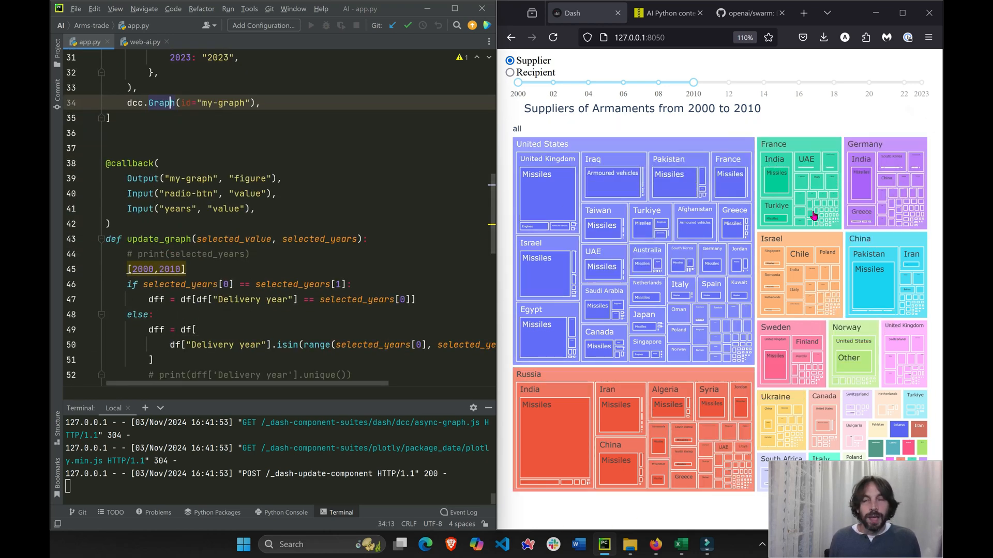
left_click(552, 37)
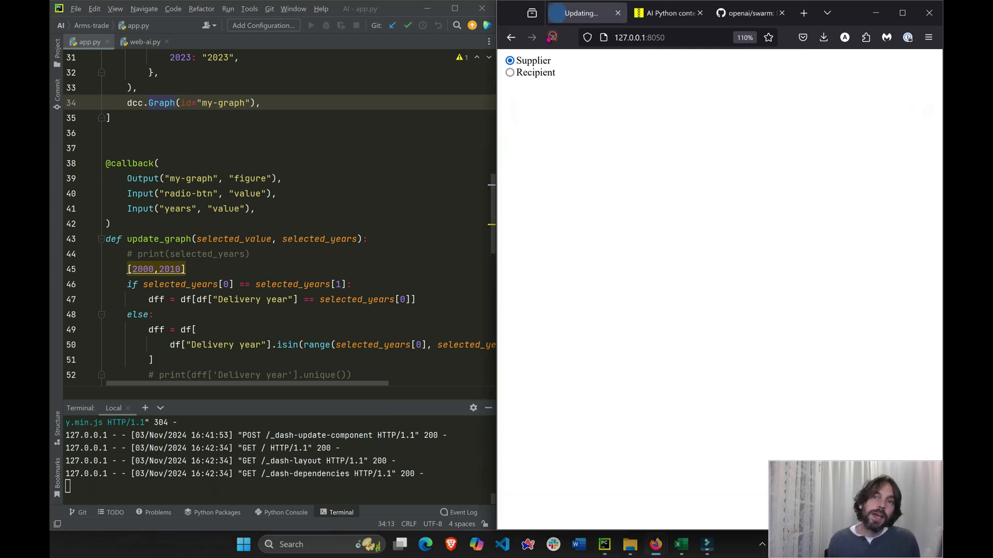
Highlight the radio-btn callback Input and name update_graph's first parameter selected_value.
left_click(552, 37)
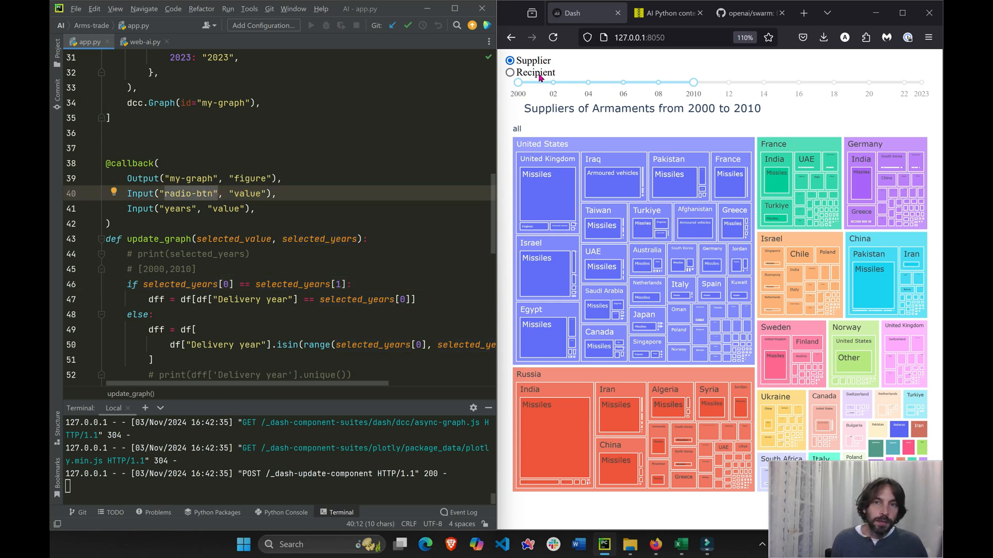
double_click(232, 239)
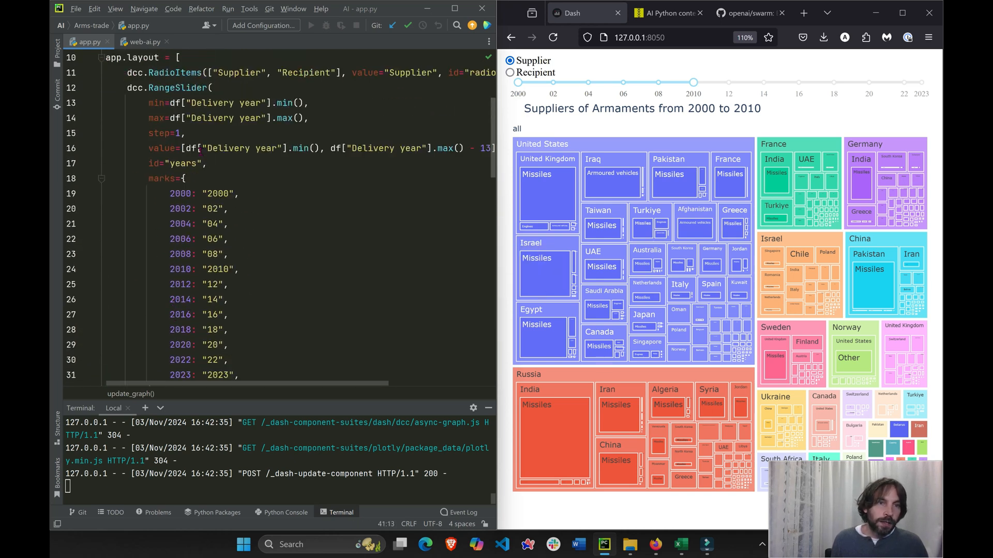
left_click(177, 164)
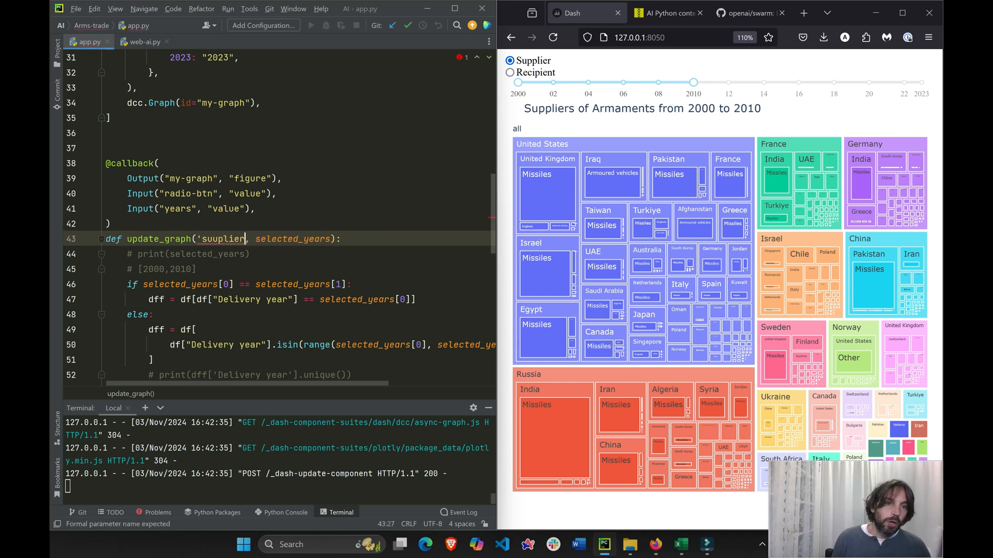
type("selected_value")
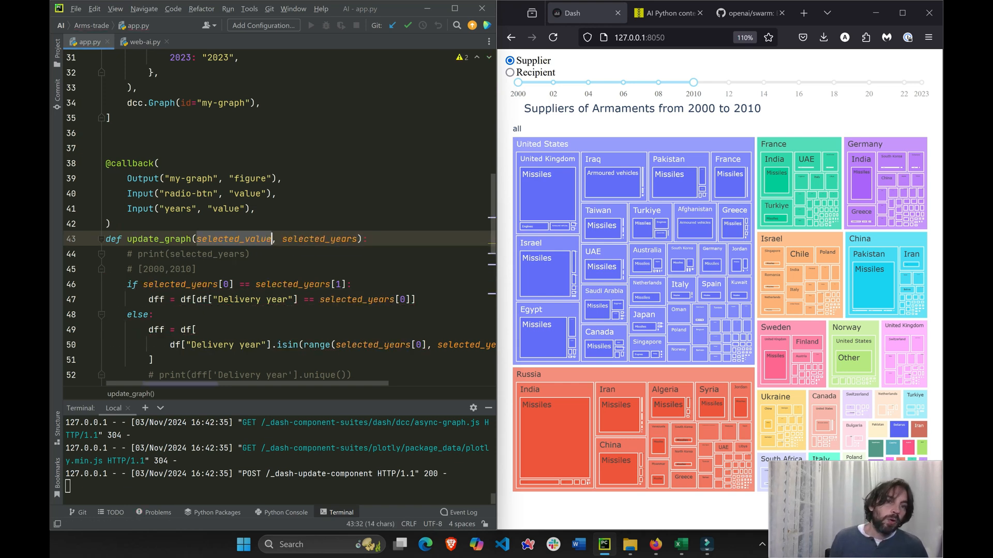
Swap the selected_years parameter with the example year range and restore it to selected_years.
double_click(320, 239)
type("[2000,2010]")
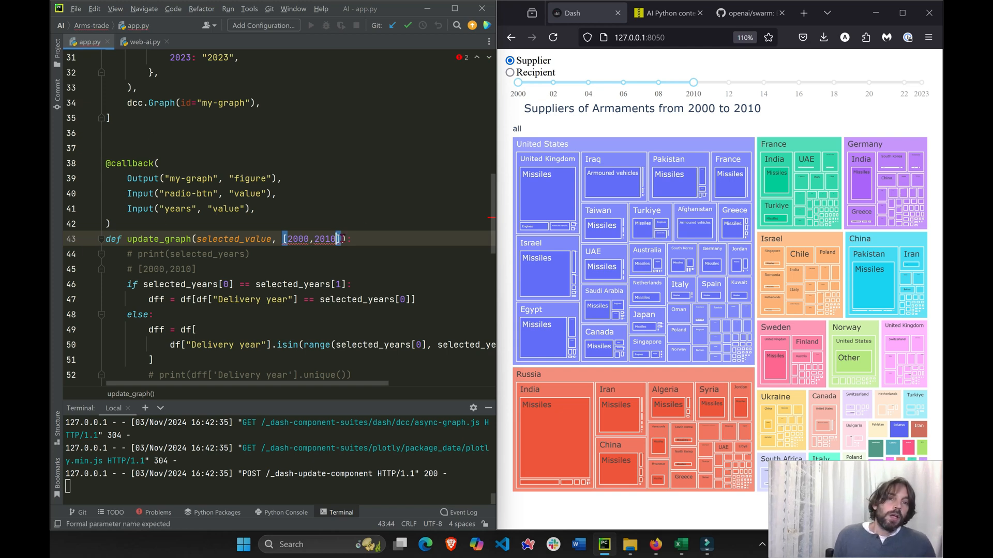
left_click(283, 238)
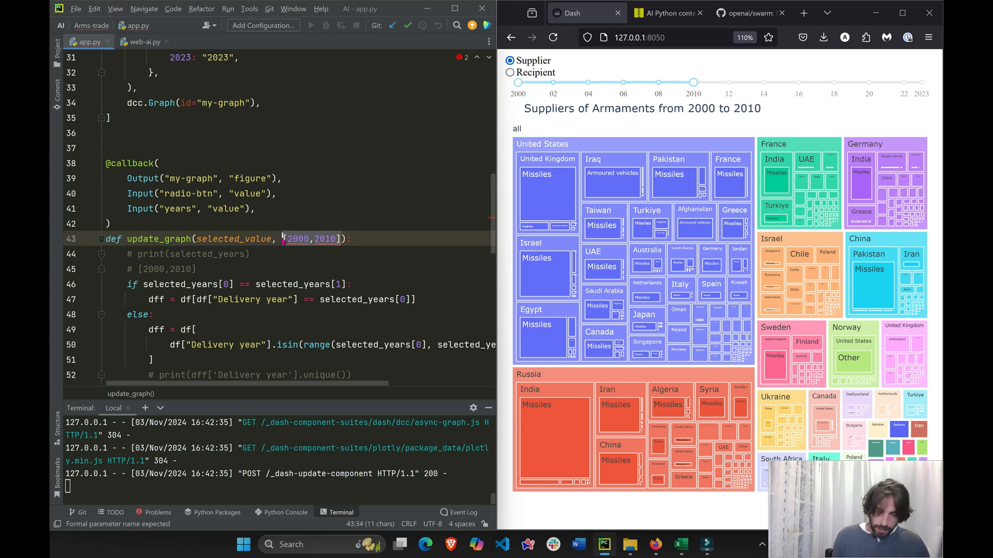
type("selected_years")
left_click(162, 269)
type("0")
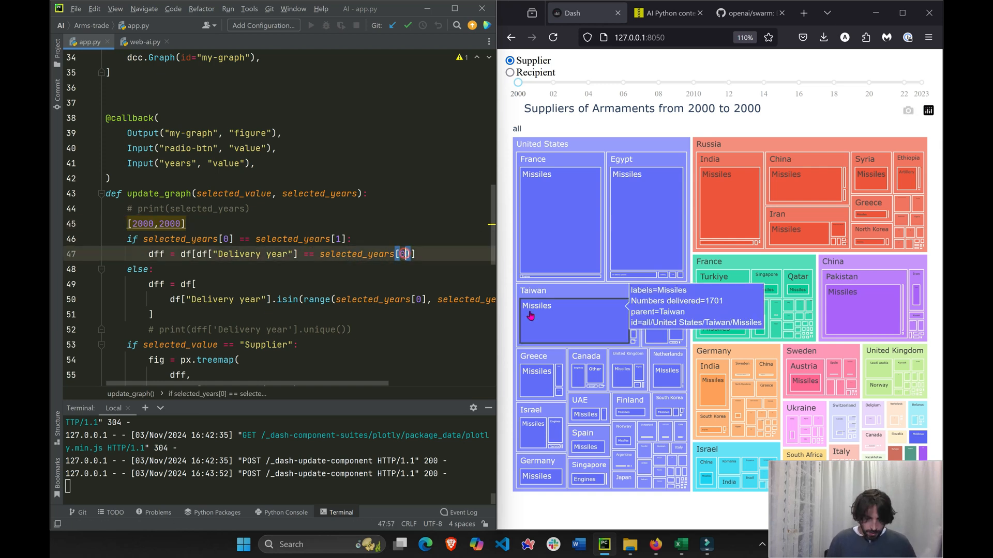
Edit the example range to [2000,2023] and drag the RangeSlider's end year to 2022.
type("1")
left_click(299, 224)
type("23")
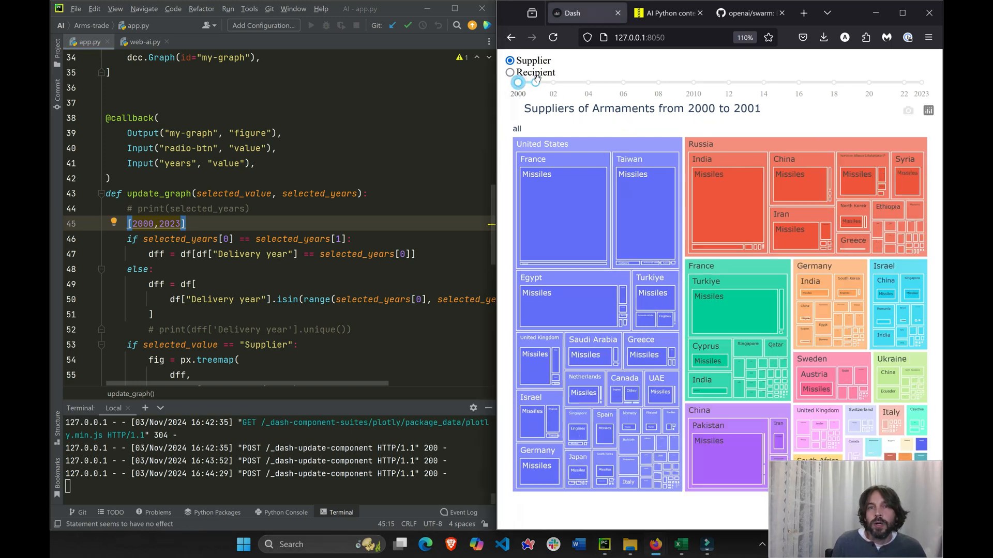
left_click_drag(518, 83, 886, 83)
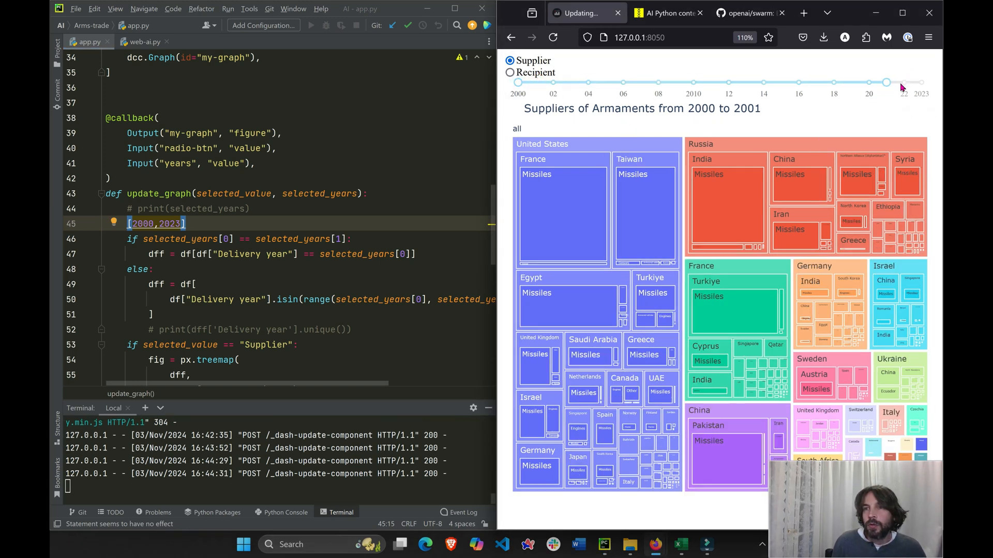
left_click_drag(887, 83, 901, 82)
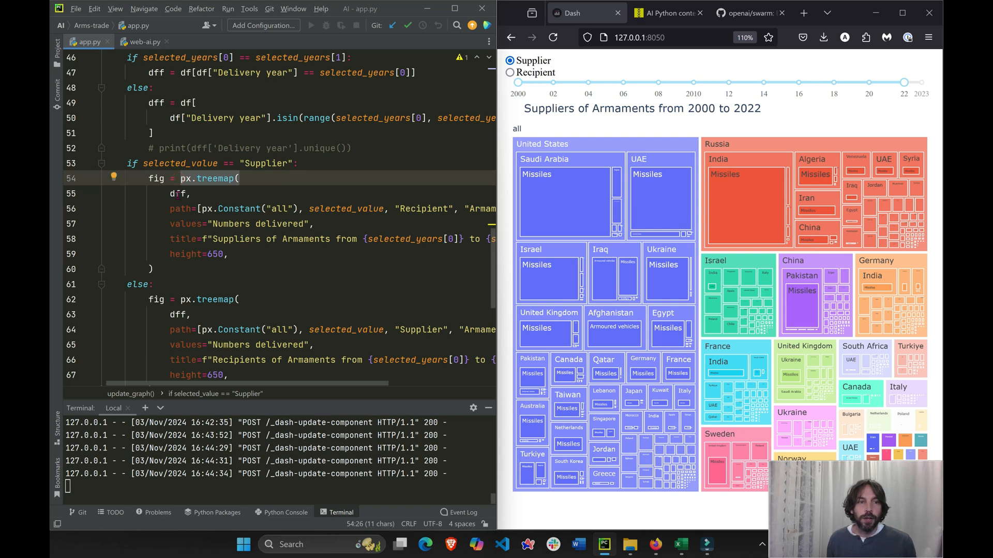
left_click(157, 102)
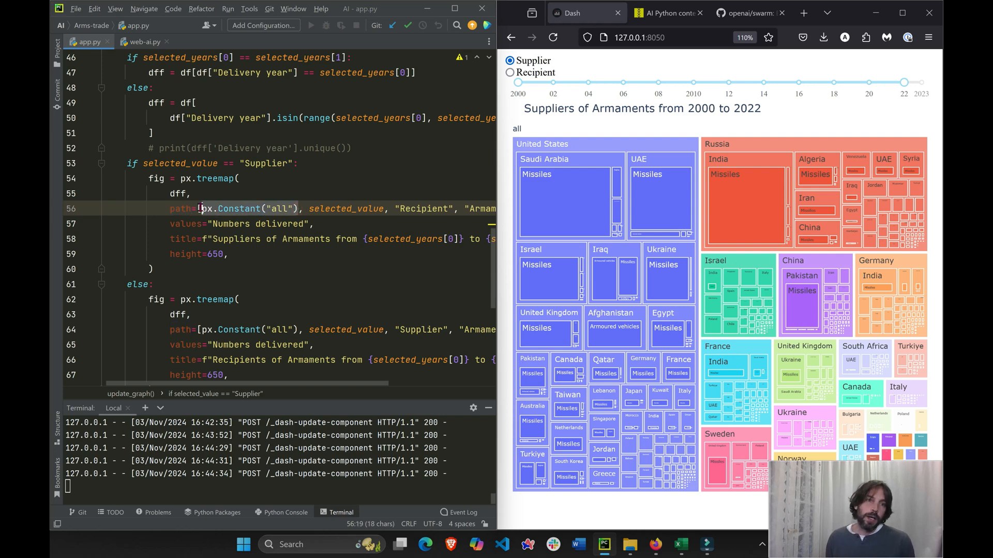
mouse_move(543, 133)
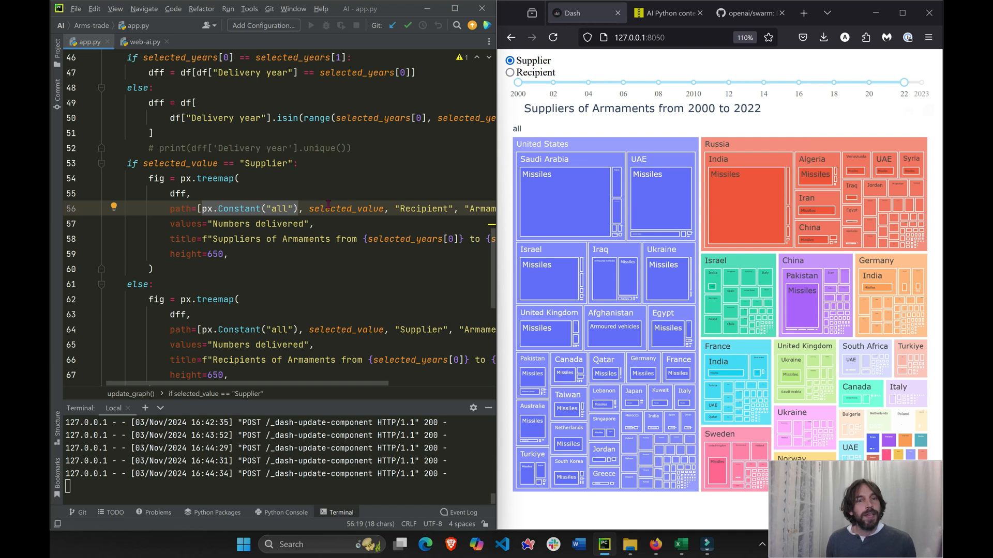
double_click(346, 208)
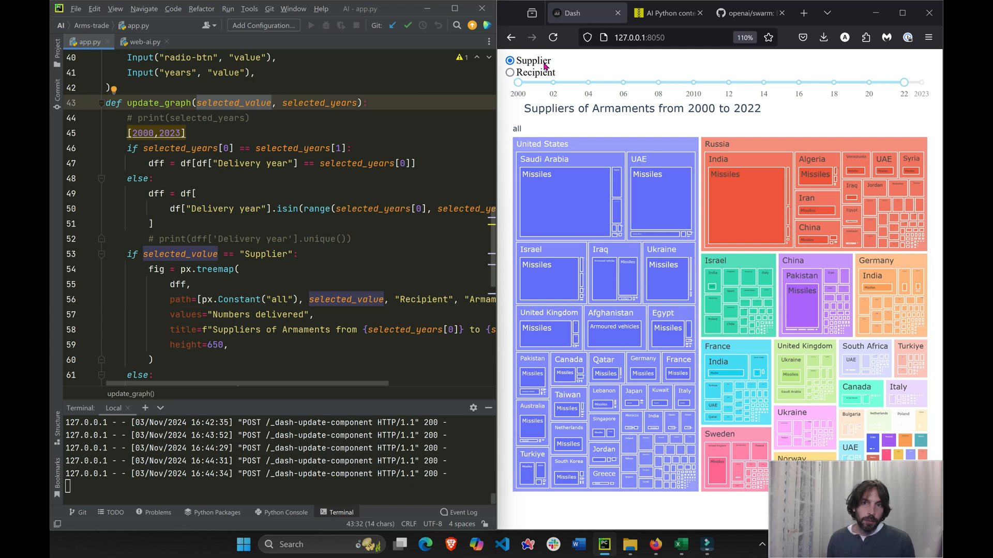
mouse_move(537, 80)
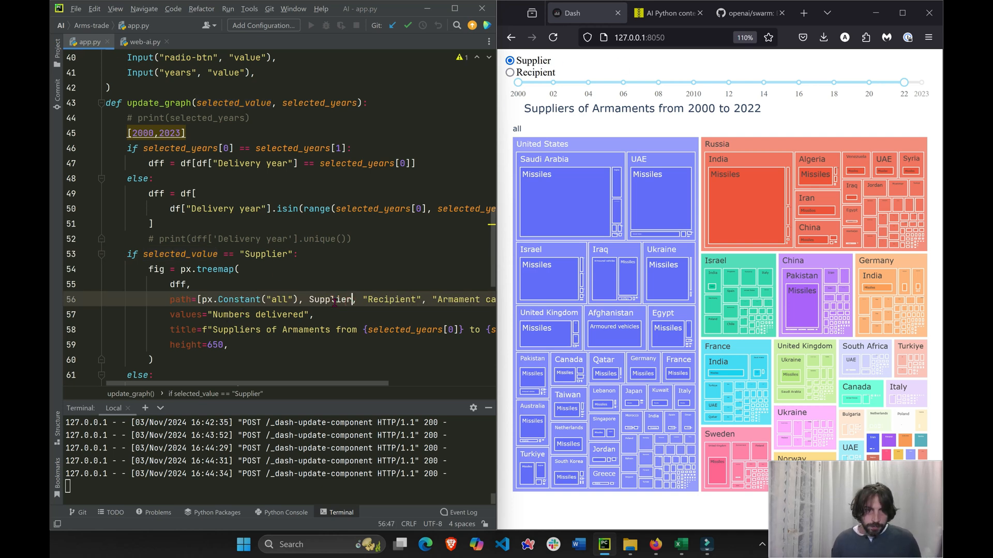
double_click(329, 300)
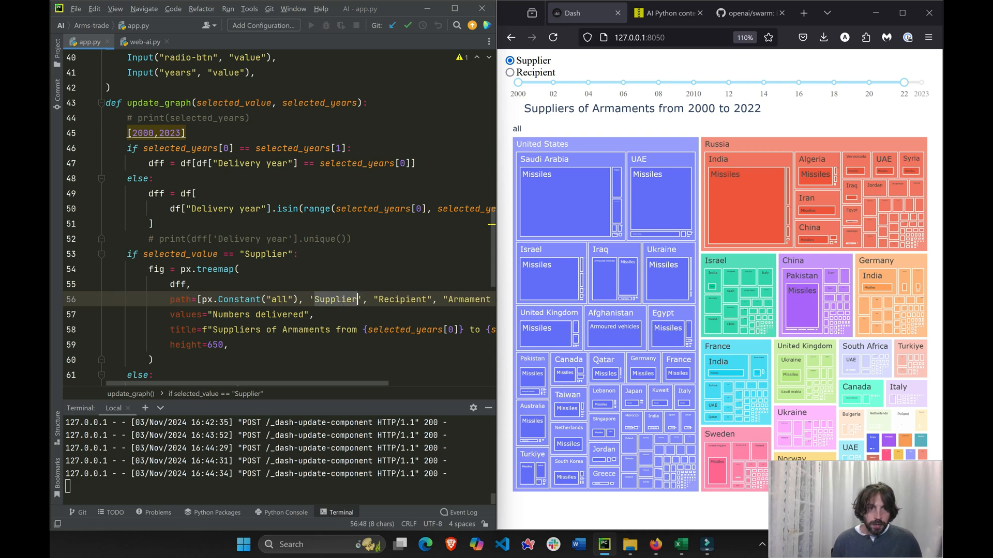
type("selected_value")
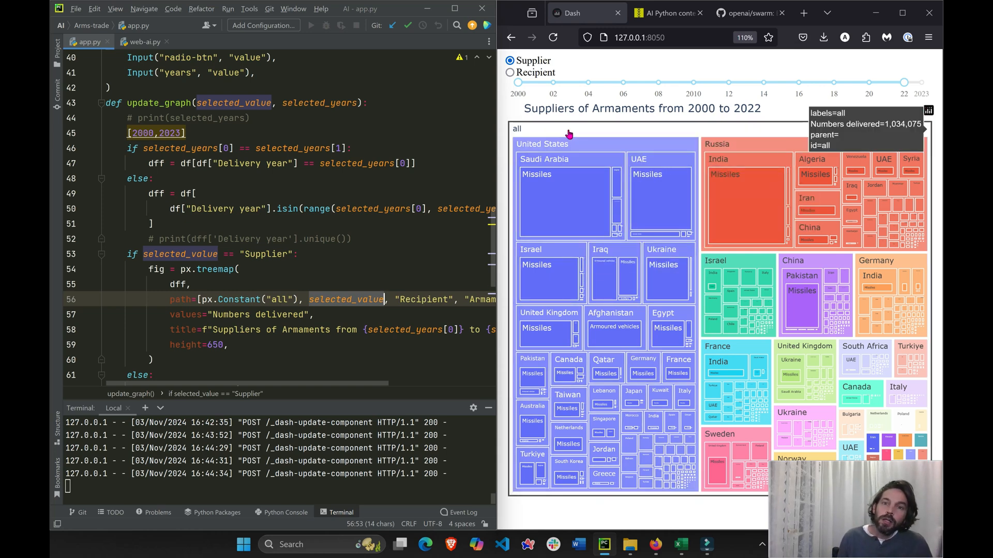
mouse_move(573, 146)
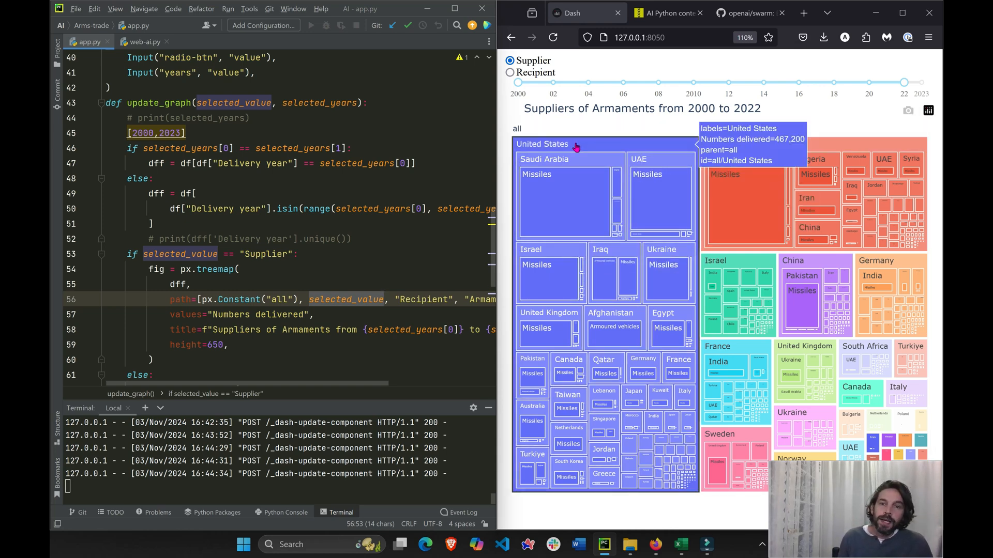
mouse_move(605, 221)
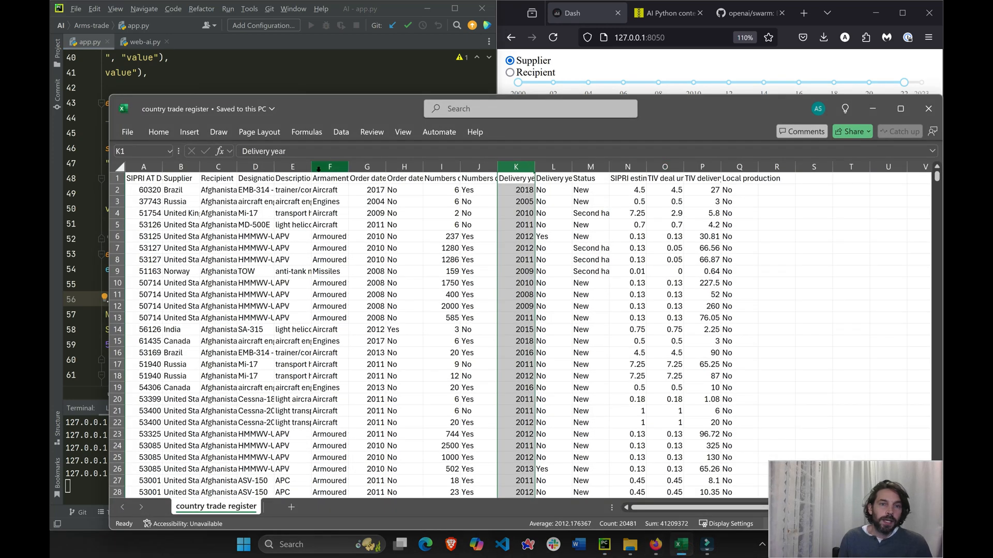
left_click(329, 167)
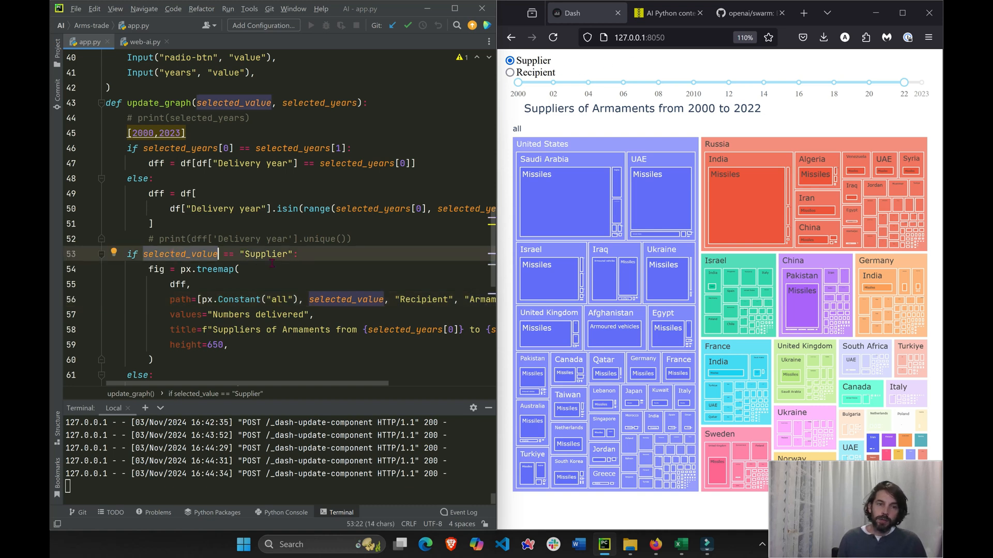
scroll("down", 3)
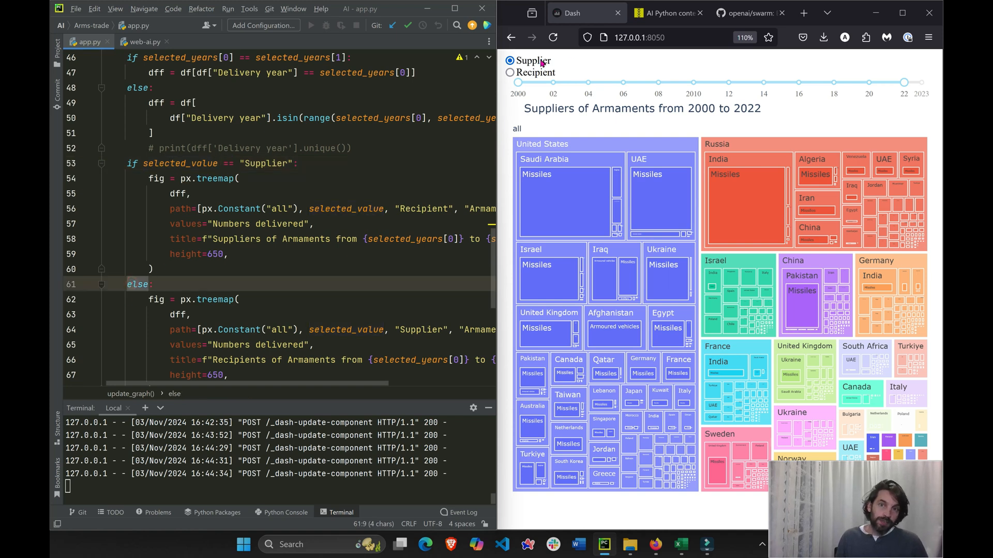
left_click(511, 73)
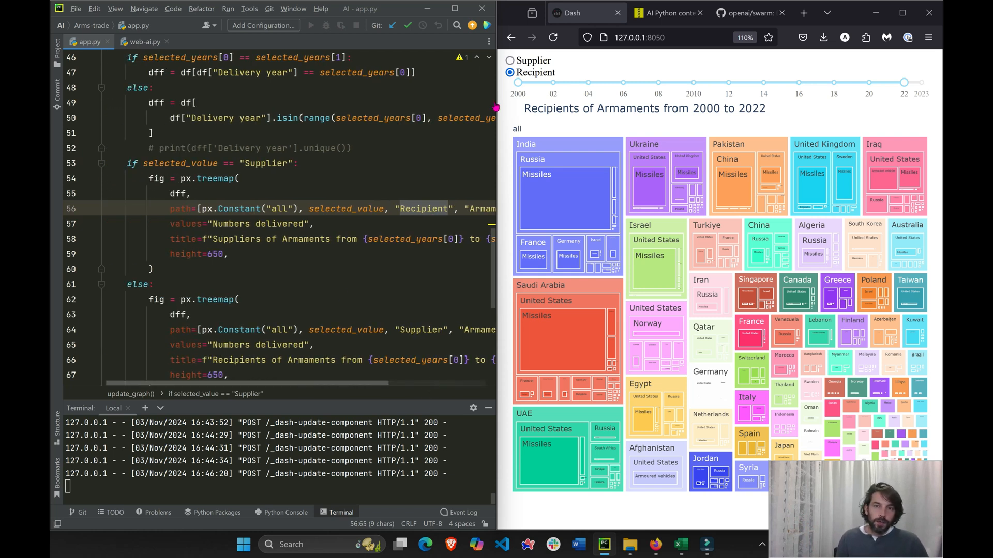
mouse_move(562, 145)
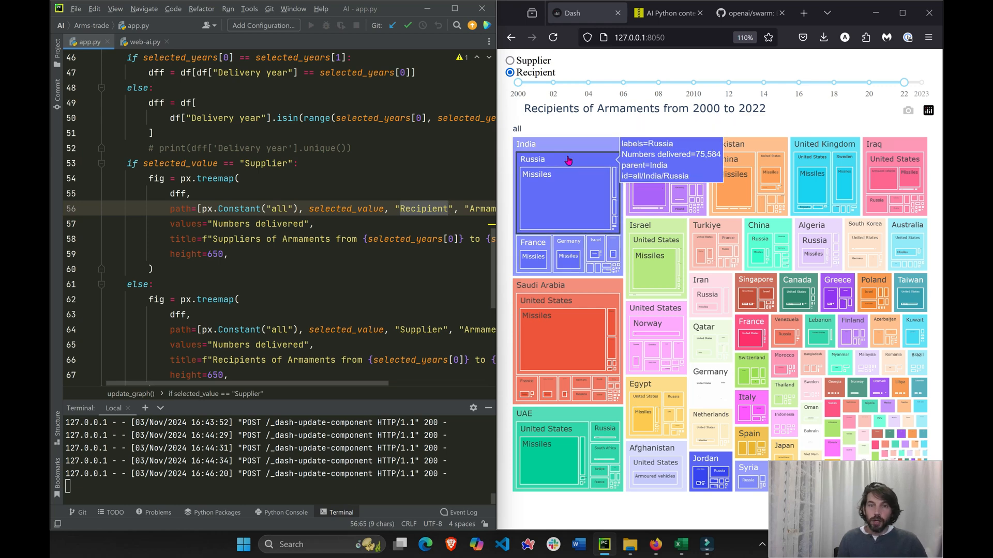
mouse_move(576, 248)
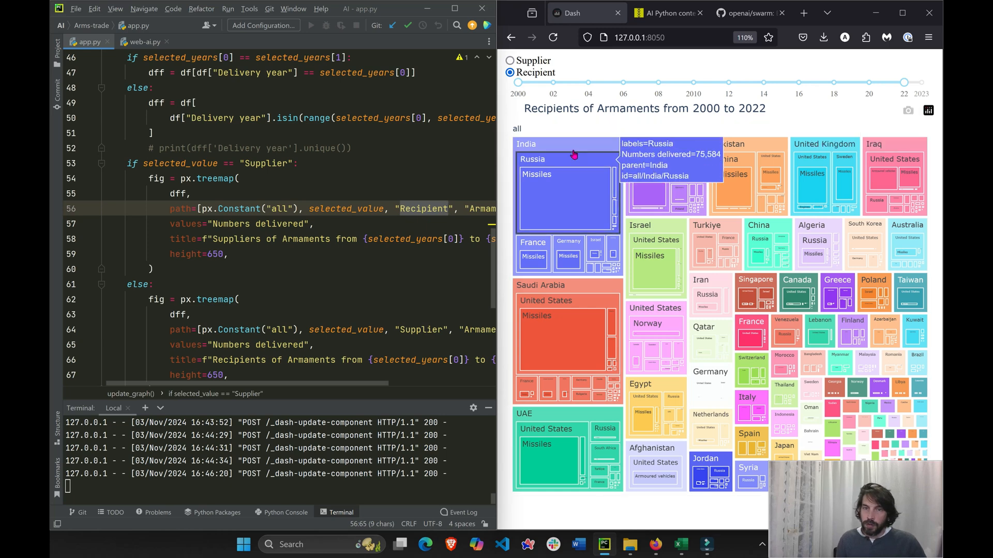
mouse_move(559, 293)
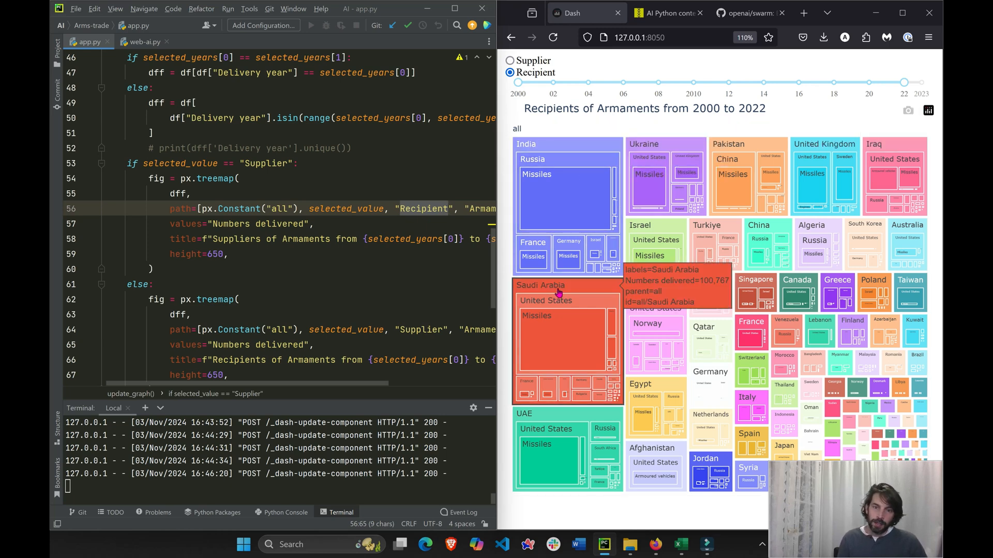
mouse_move(565, 163)
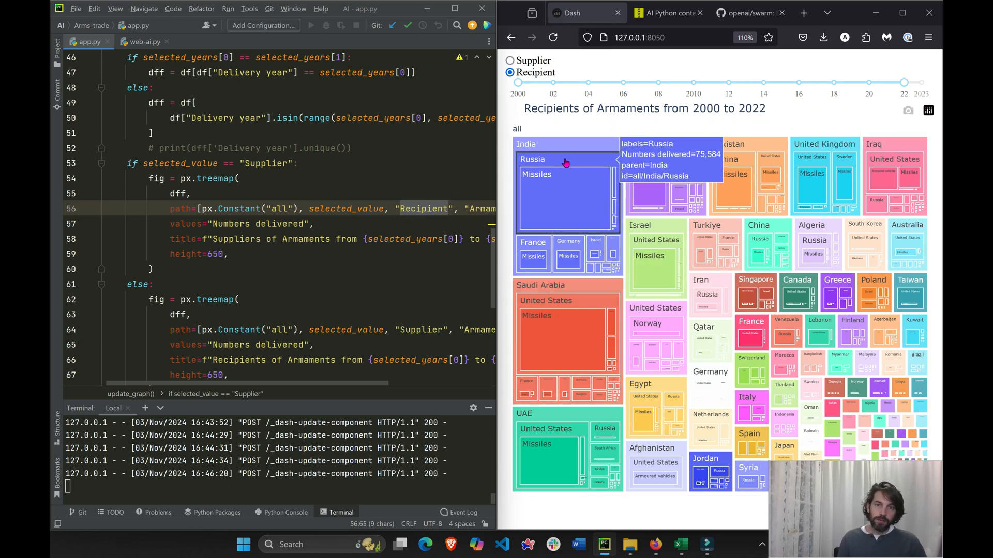
mouse_move(567, 144)
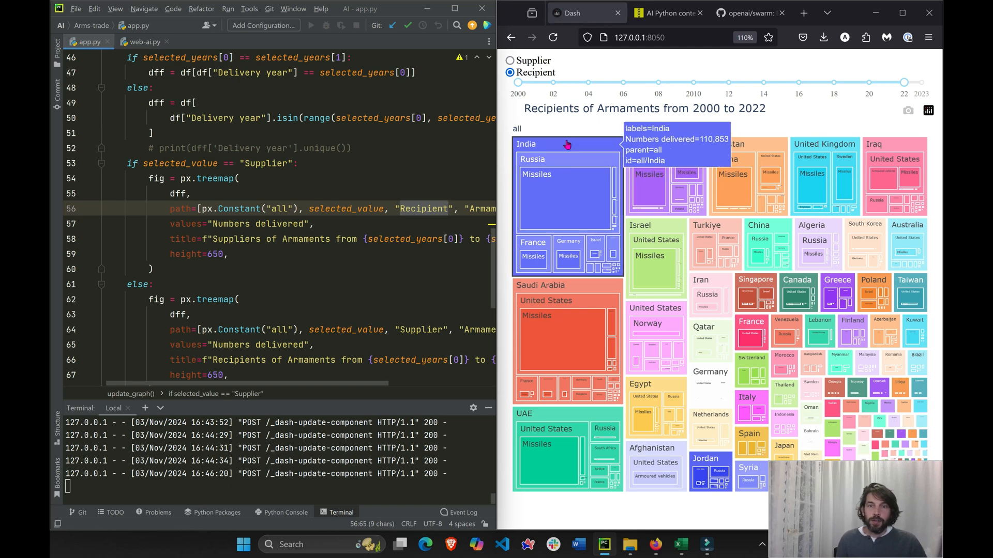
Drill the treemap into India, then Germany inside it, then return to the suppliers view.
left_click(525, 144)
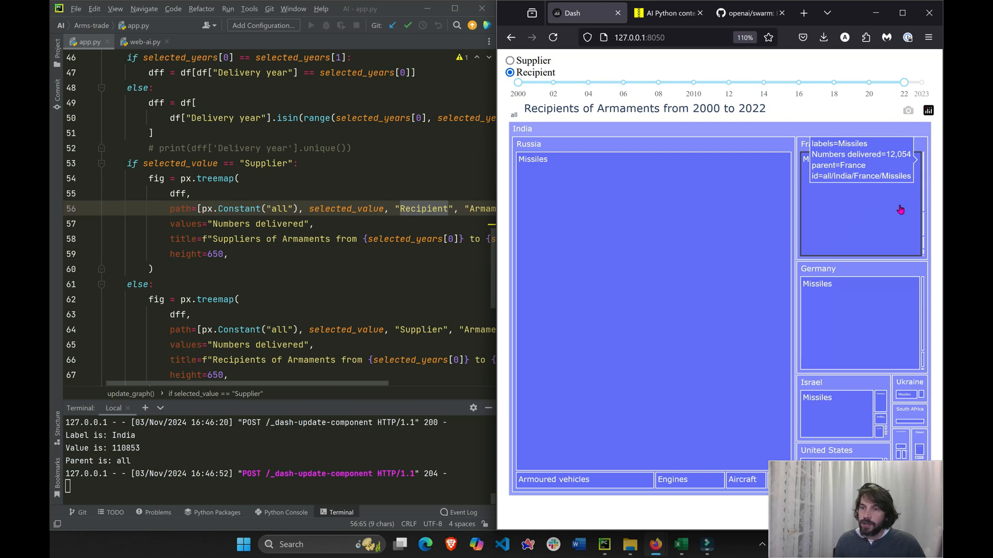
mouse_move(838, 277)
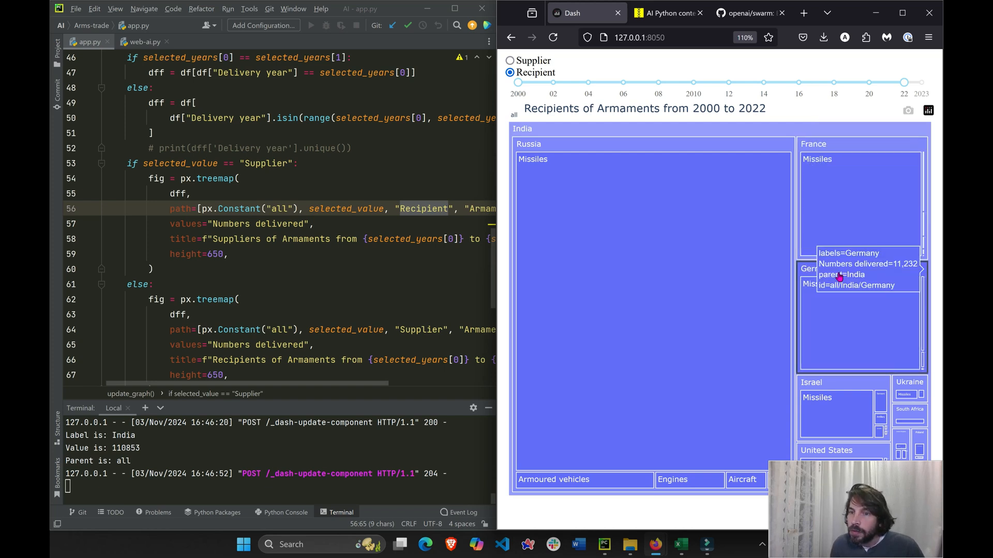
left_click(838, 275)
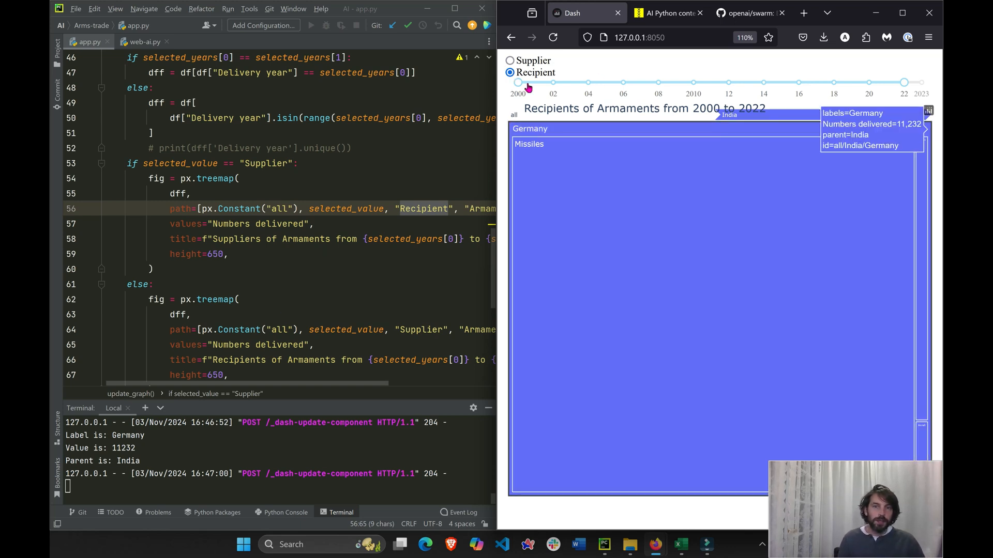
left_click(509, 60)
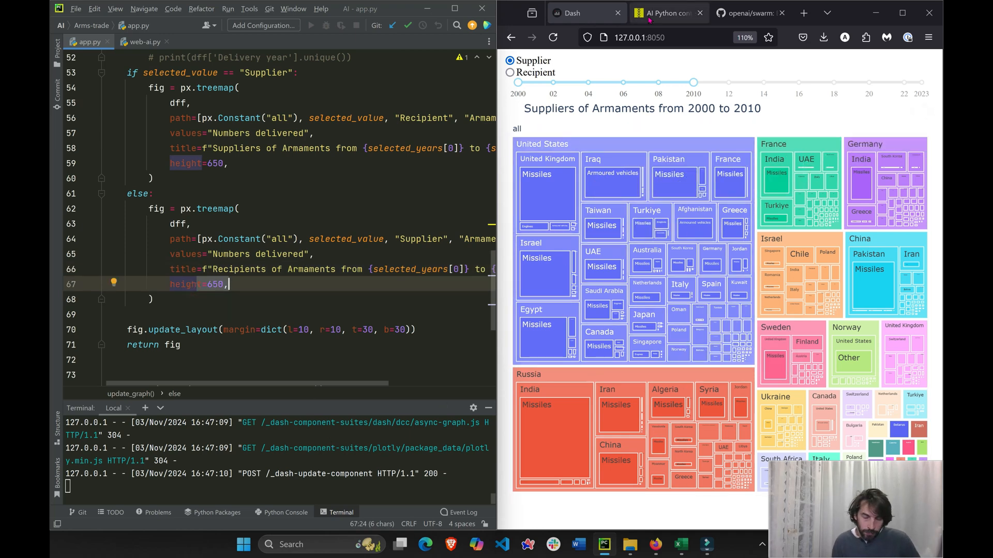
Scroll to the country_info clickData callback, then switch to the web-ai.py file.
scroll("down", 3)
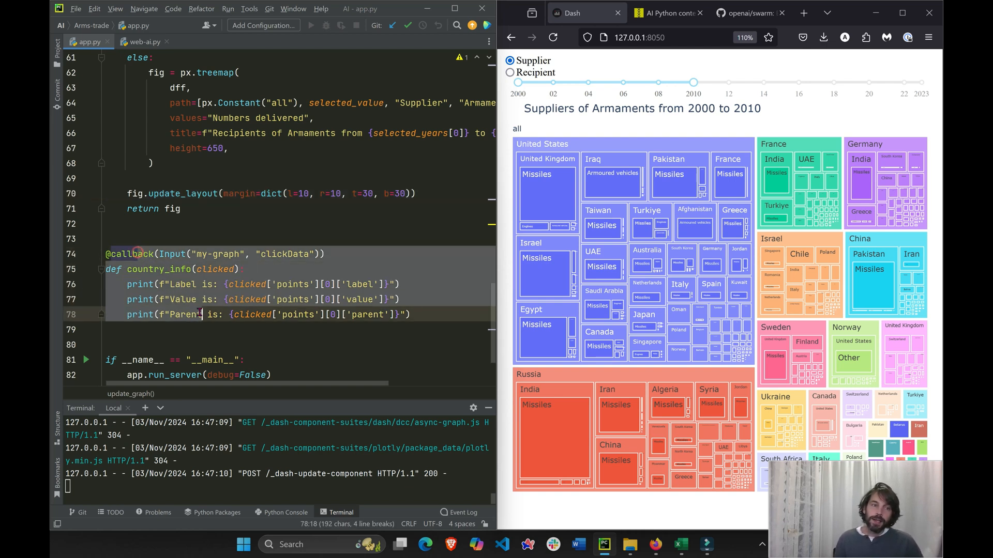
type("x")
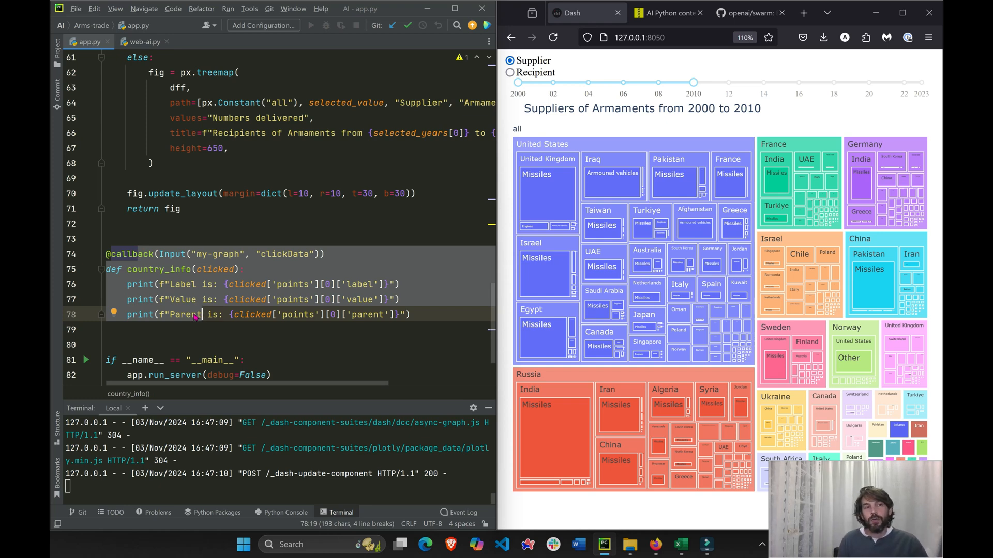
left_click(140, 42)
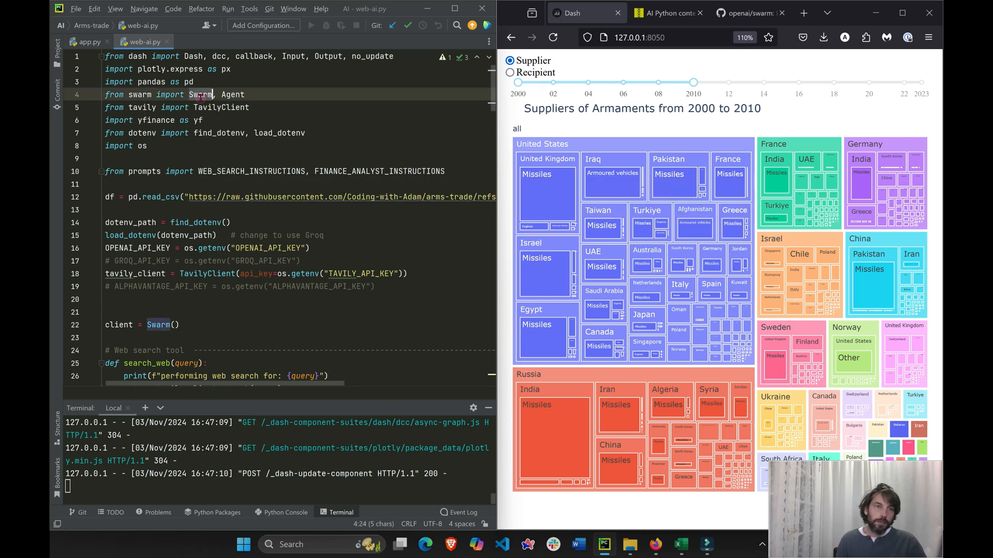
scroll("down", 3)
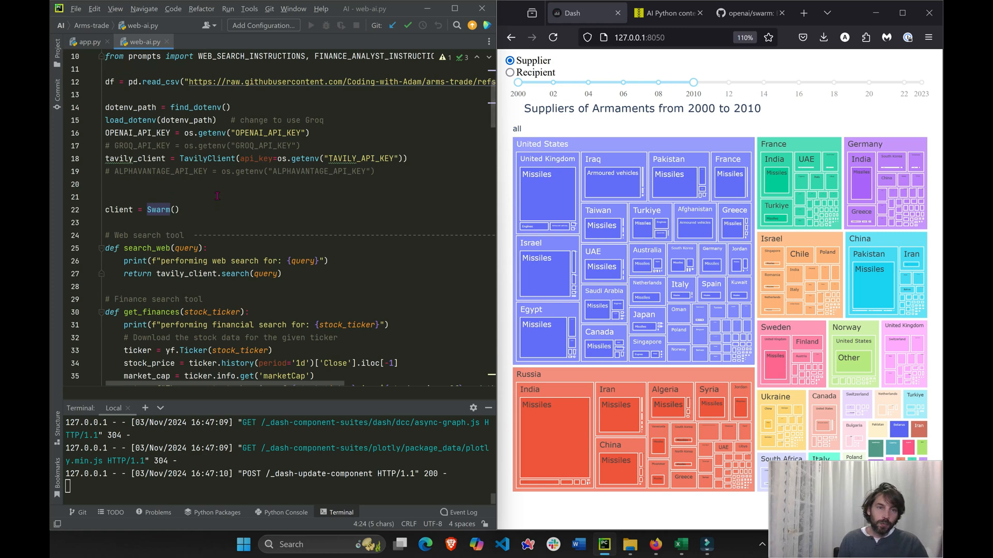
left_click(747, 13)
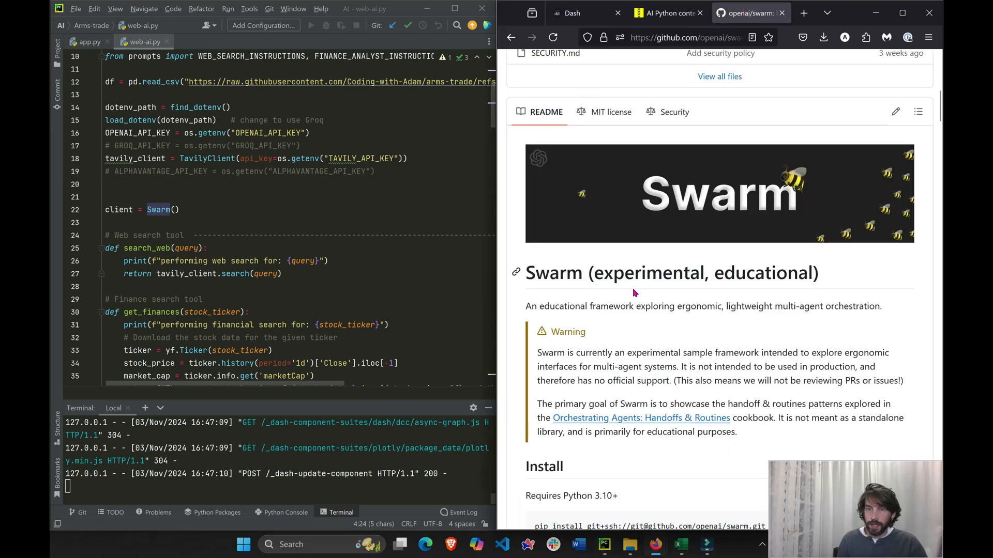
left_click(568, 12)
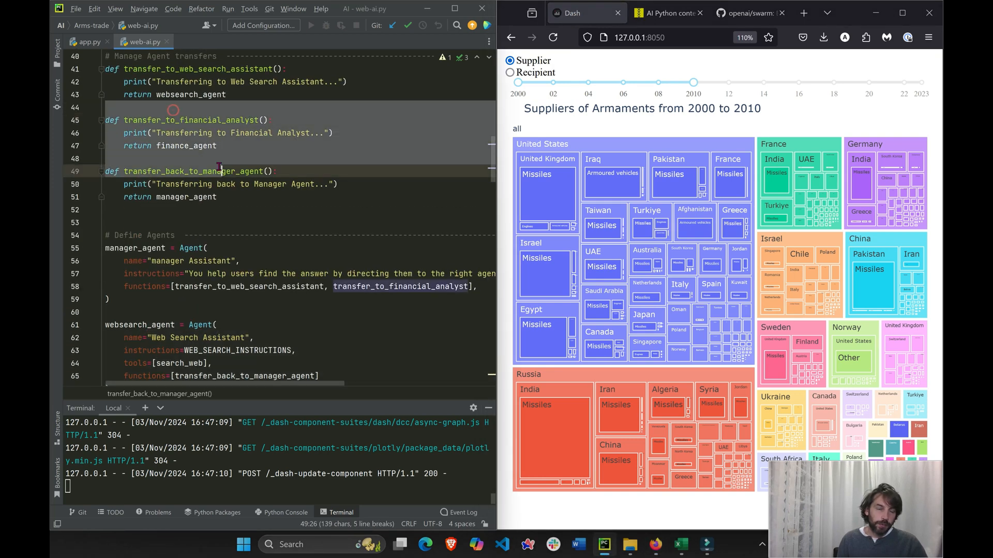
scroll("down", 3)
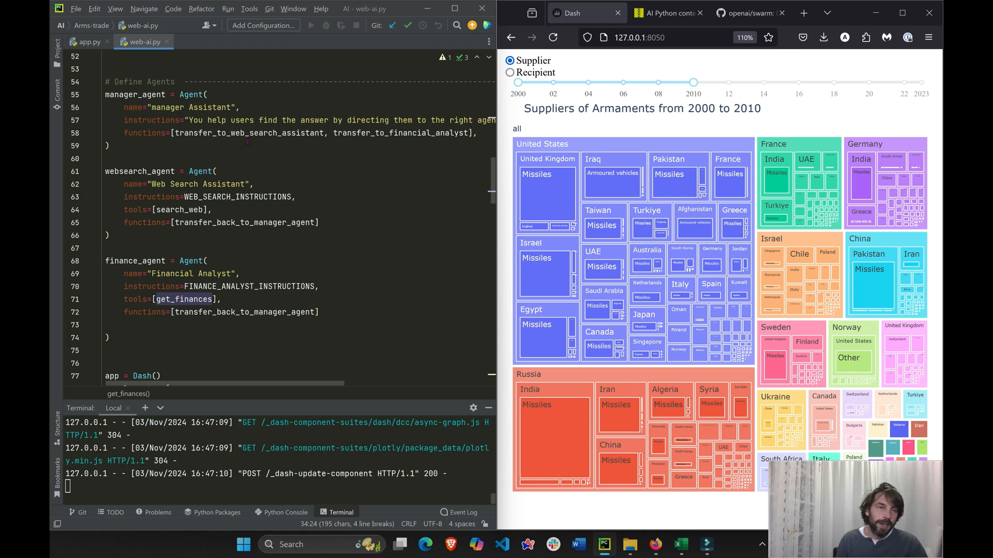
left_click(87, 41)
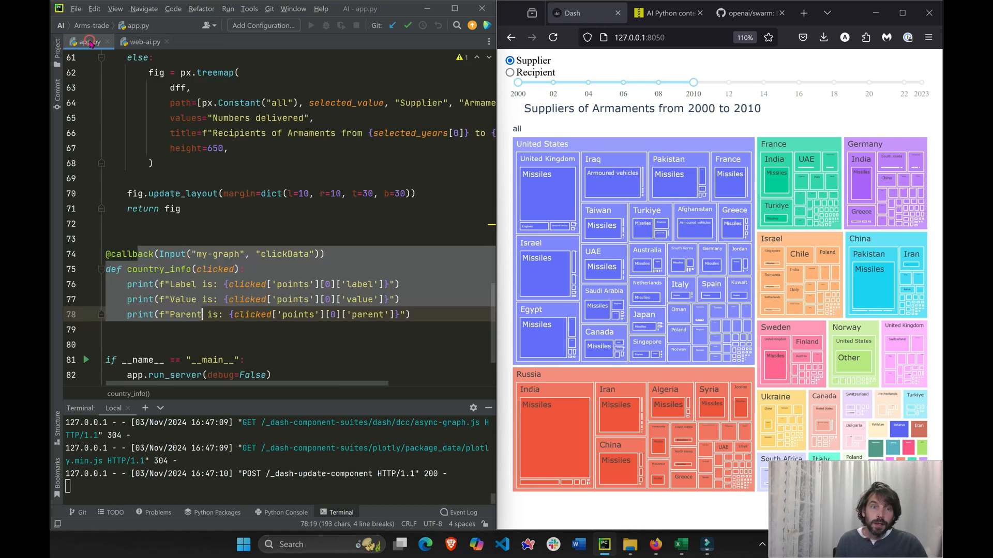
mouse_move(617, 316)
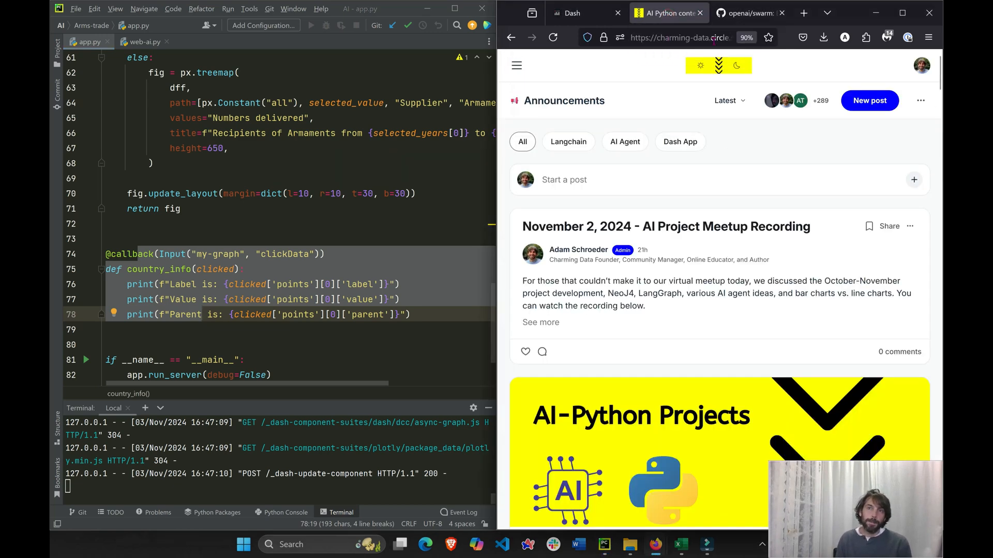
Maximize Firefox on the Charming Data community announcements page.
left_click(681, 37)
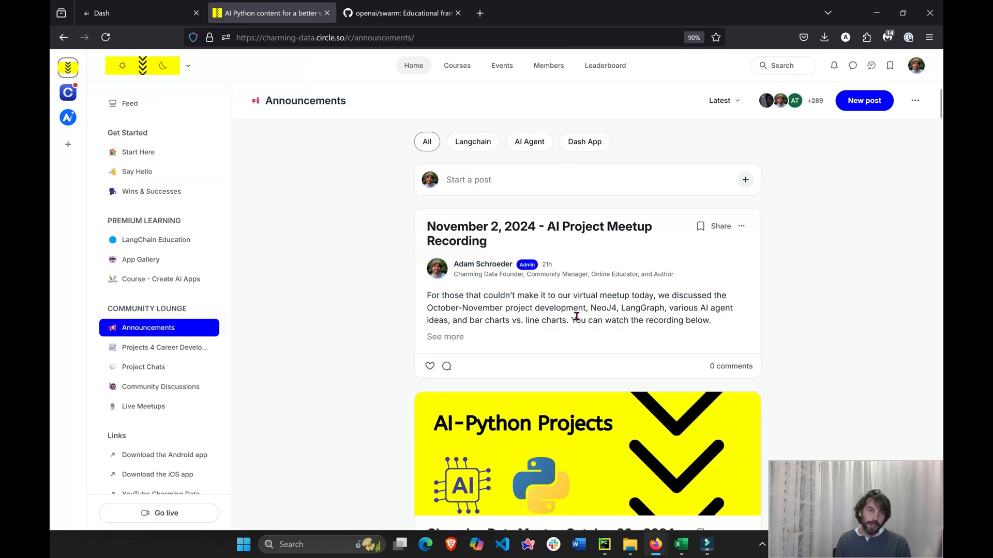
mouse_move(852, 66)
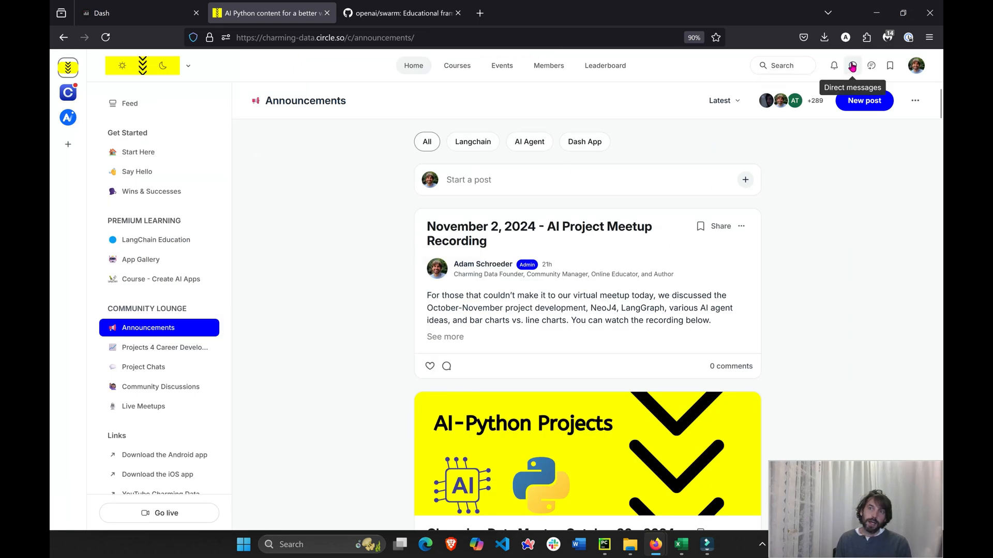
Go to Project Chats, then Projects 4 Career Development, down to the Arms Trade Dashboard with AI post.
left_click(142, 367)
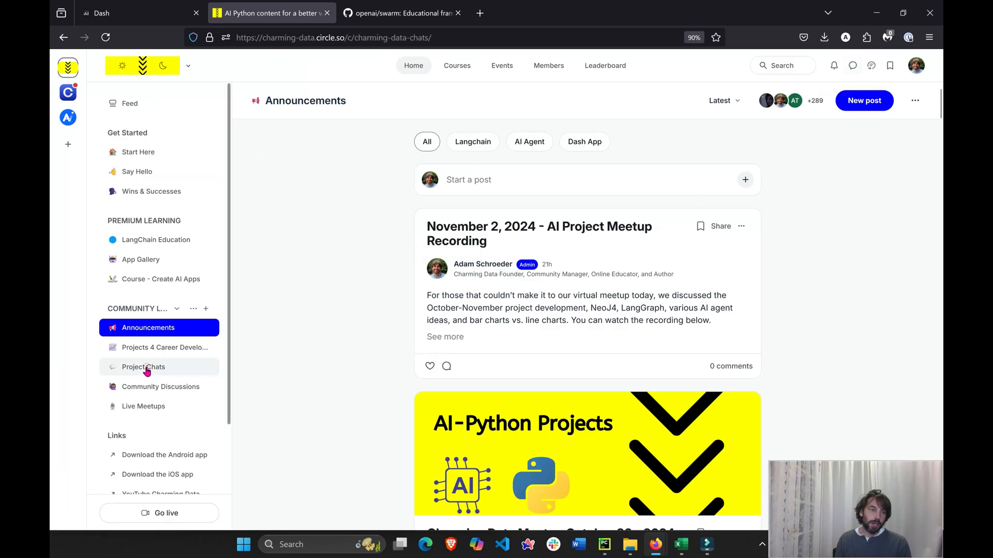
left_click(143, 366)
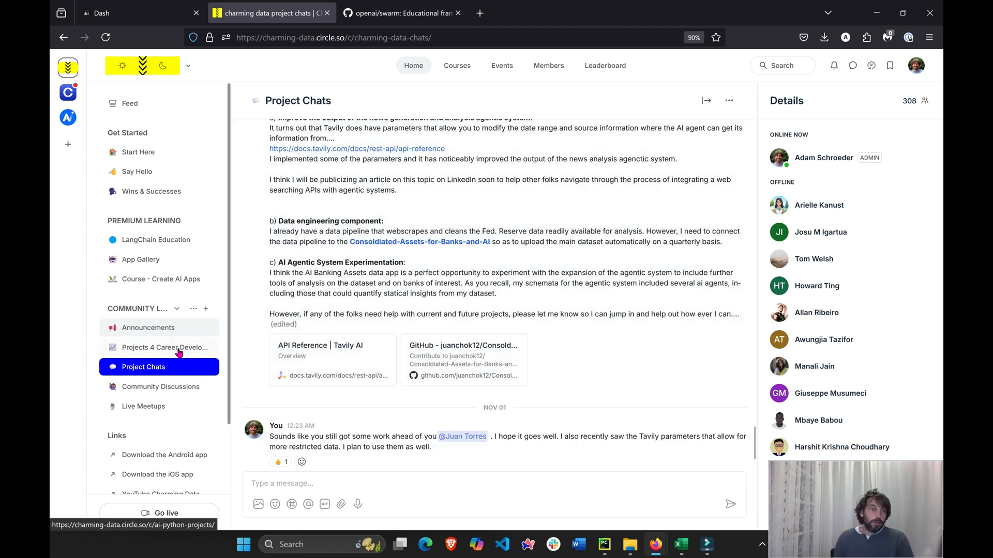
left_click(165, 348)
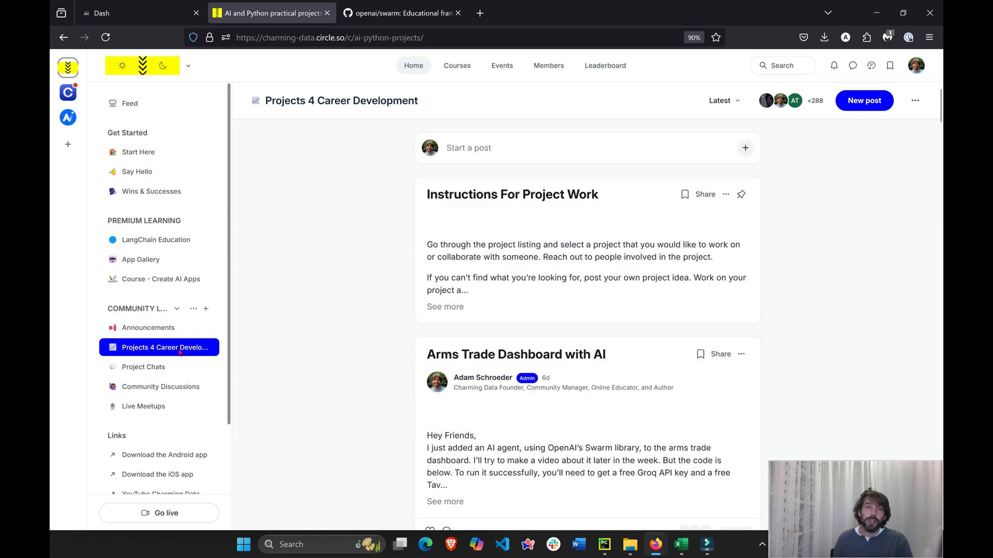
scroll("down", 3)
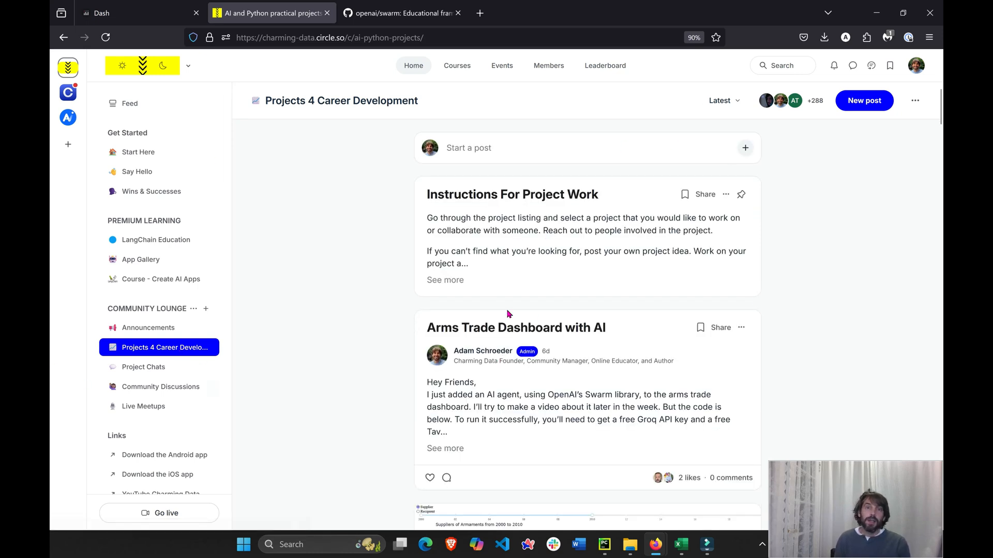
scroll("down", 3)
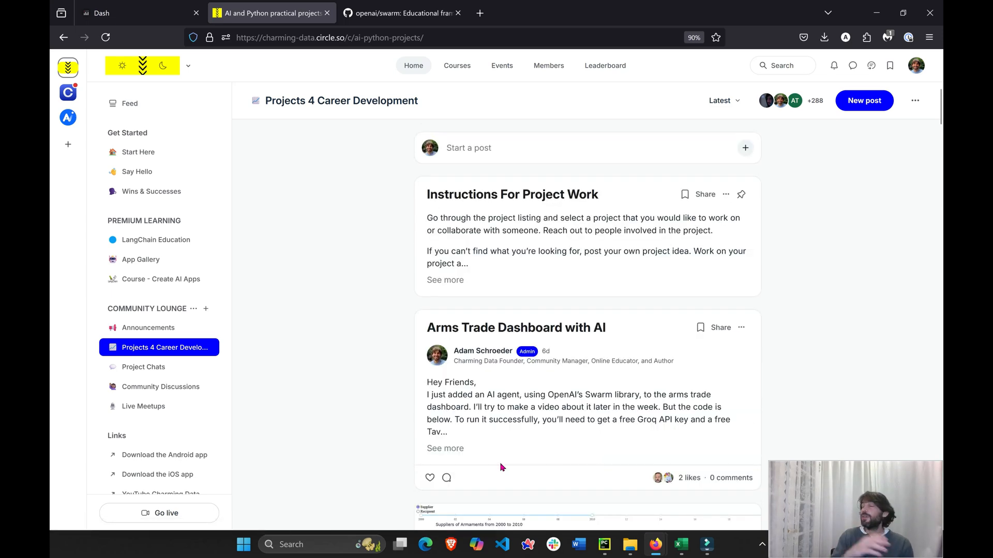
mouse_move(522, 453)
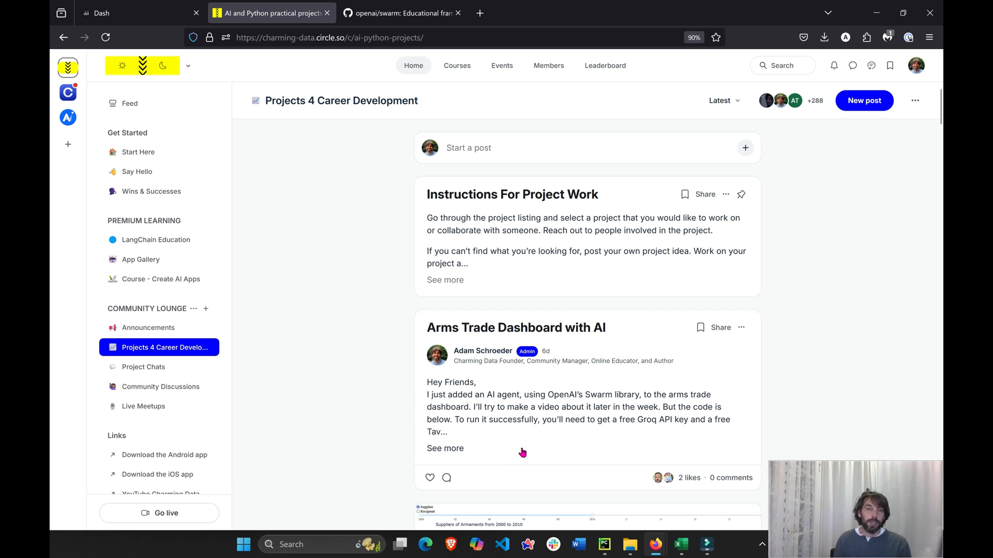